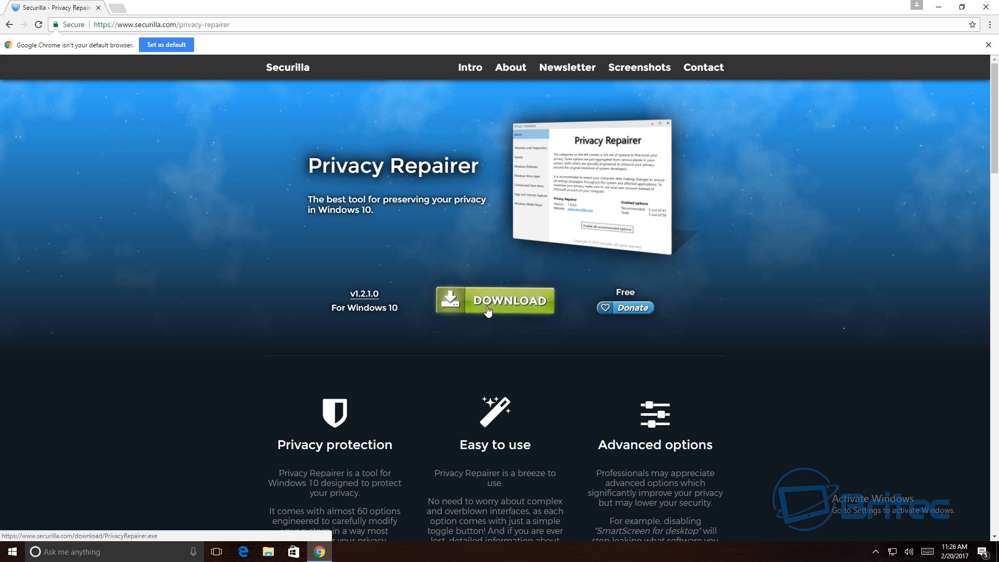
mouse_move(451, 303)
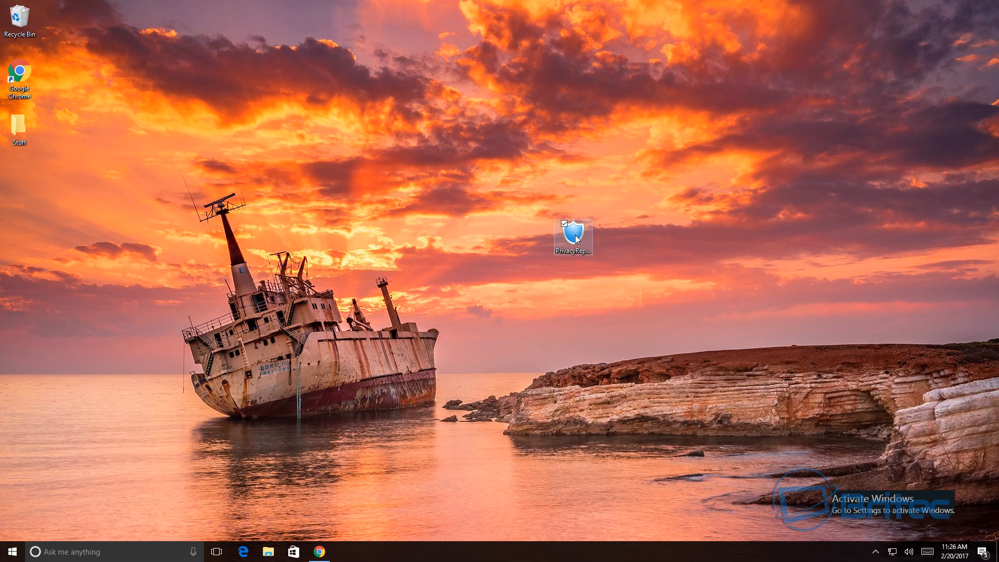
- Run the PrivacyRepairer file from the desktop as administrator, approving the UAC prompt
drag(573, 236, 493, 239)
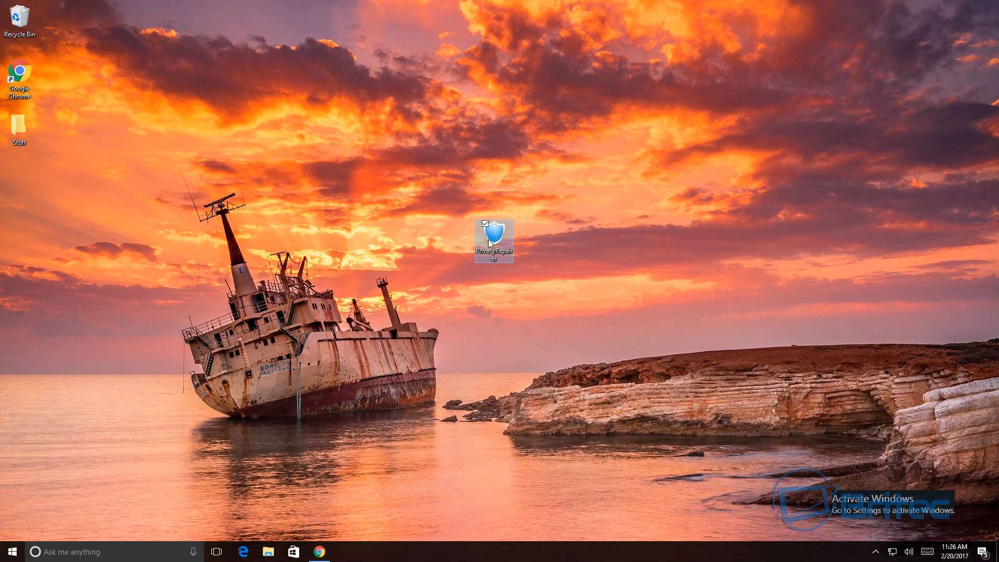
right_click(494, 241)
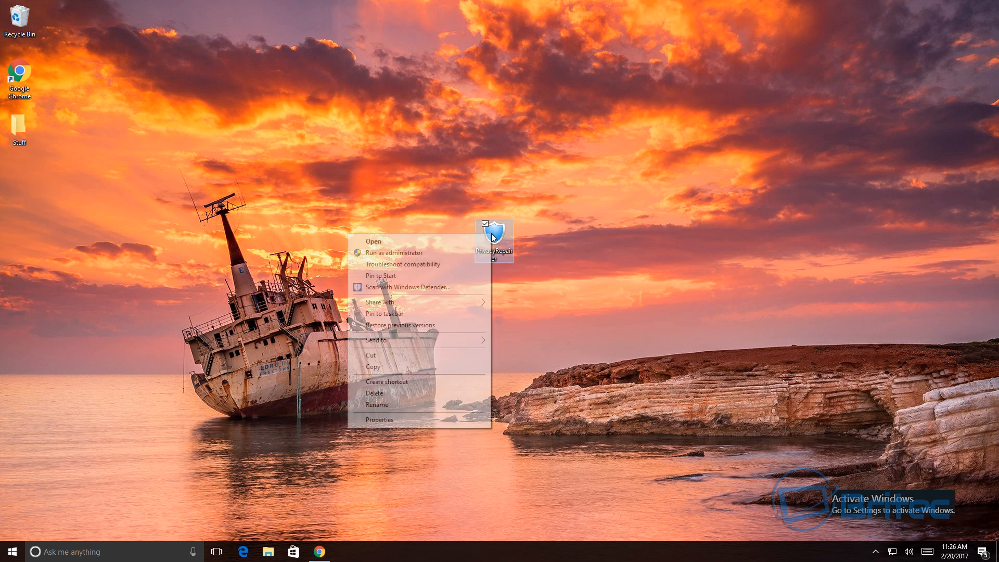
click(449, 256)
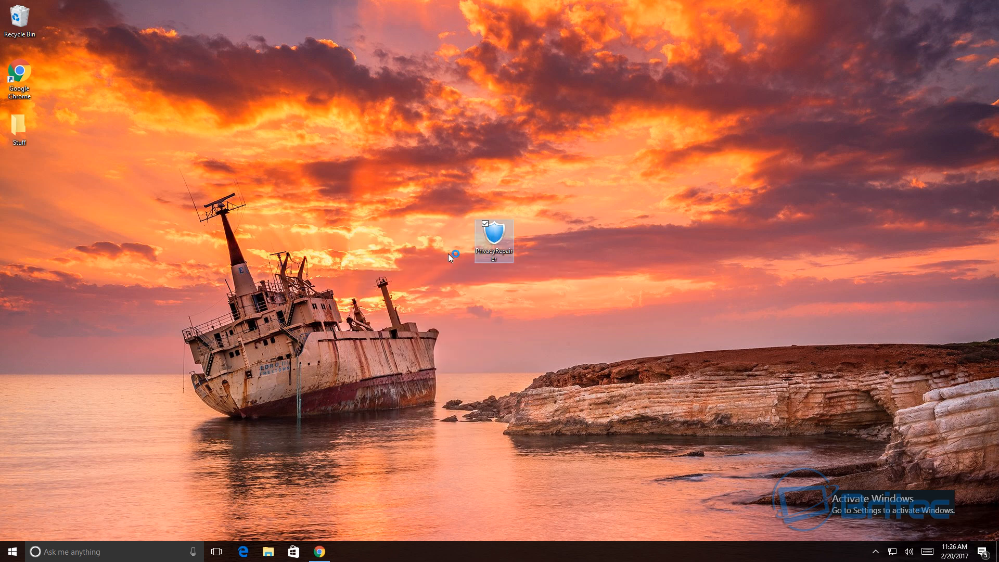
double_click(495, 239)
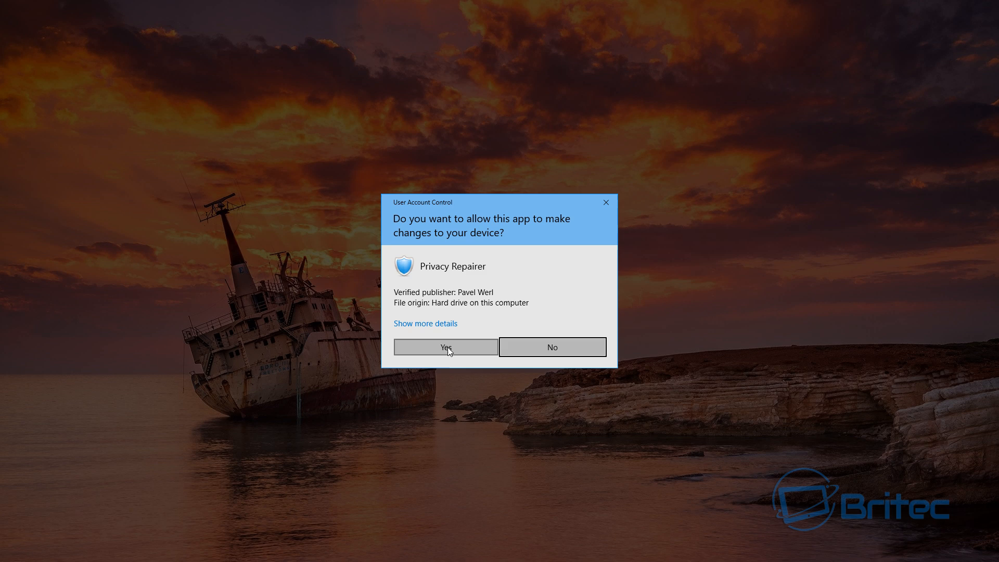
click(445, 347)
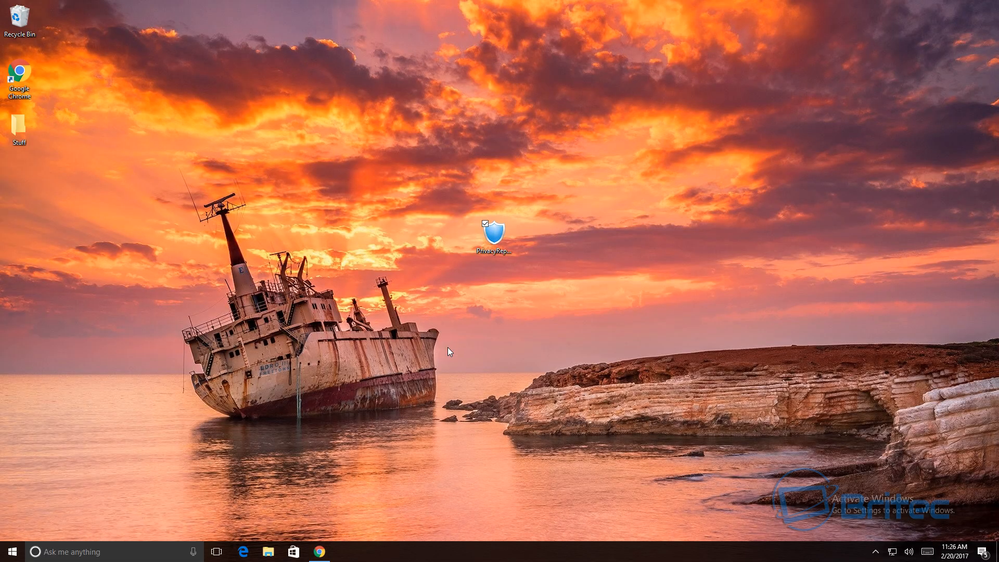
mouse_move(493, 317)
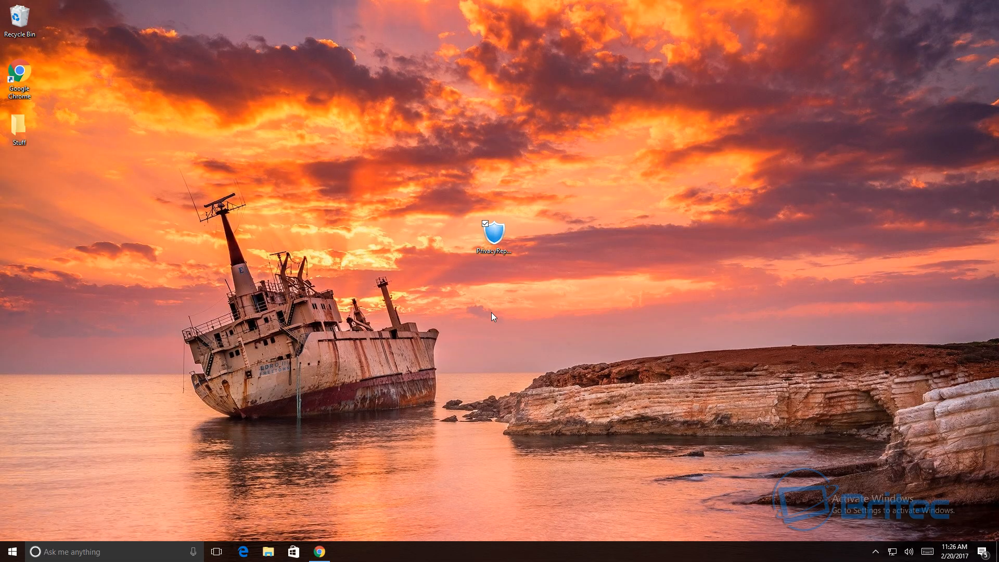
click(490, 312)
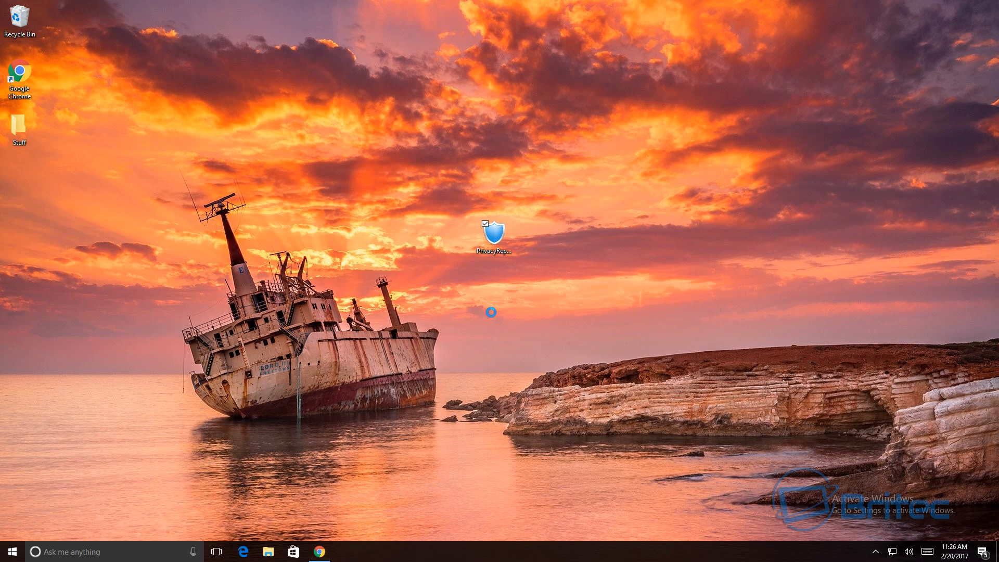
double_click(491, 230)
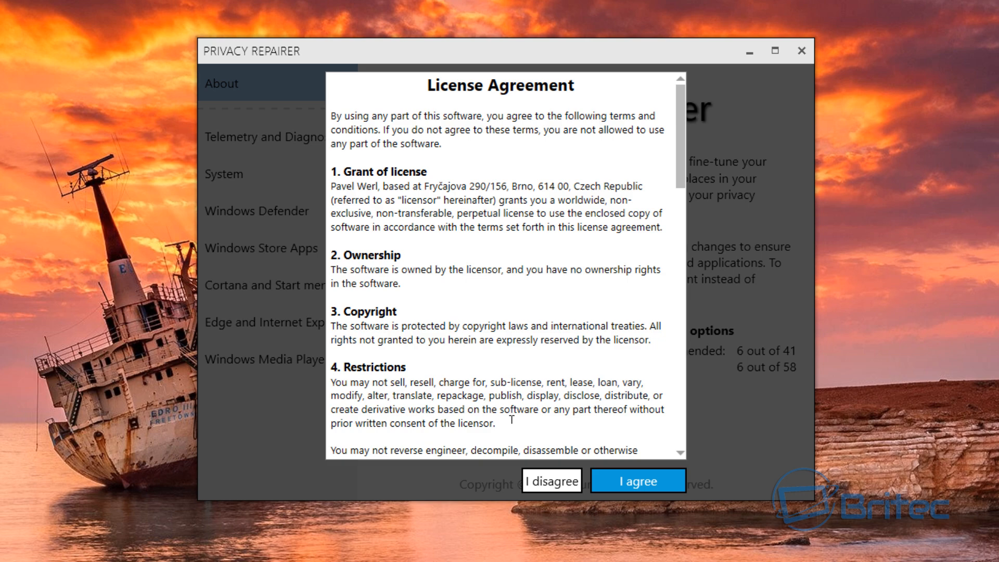
- Accept the license agreement to reach the About page showing 6 of 41 recommended options
click(637, 480)
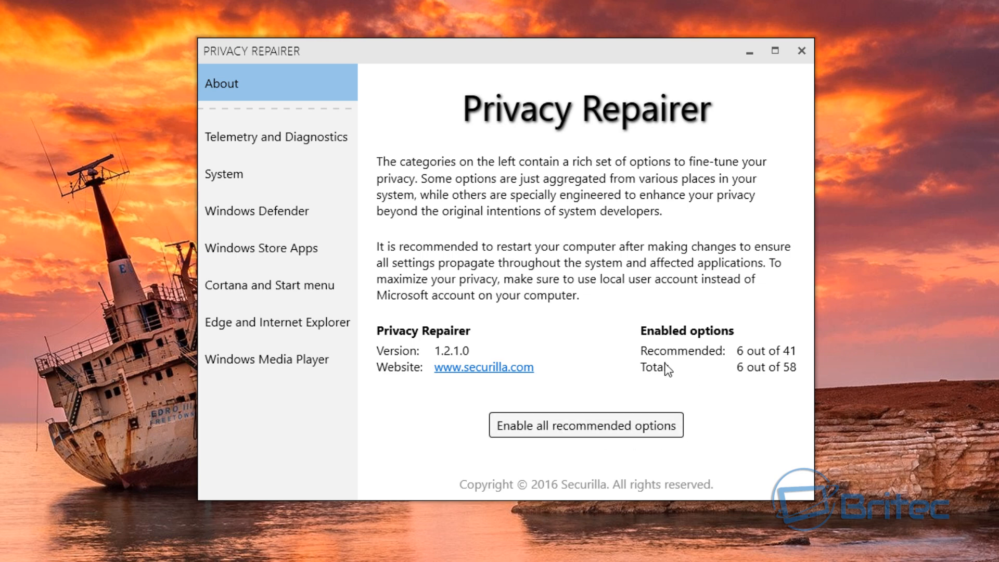
mouse_move(803, 363)
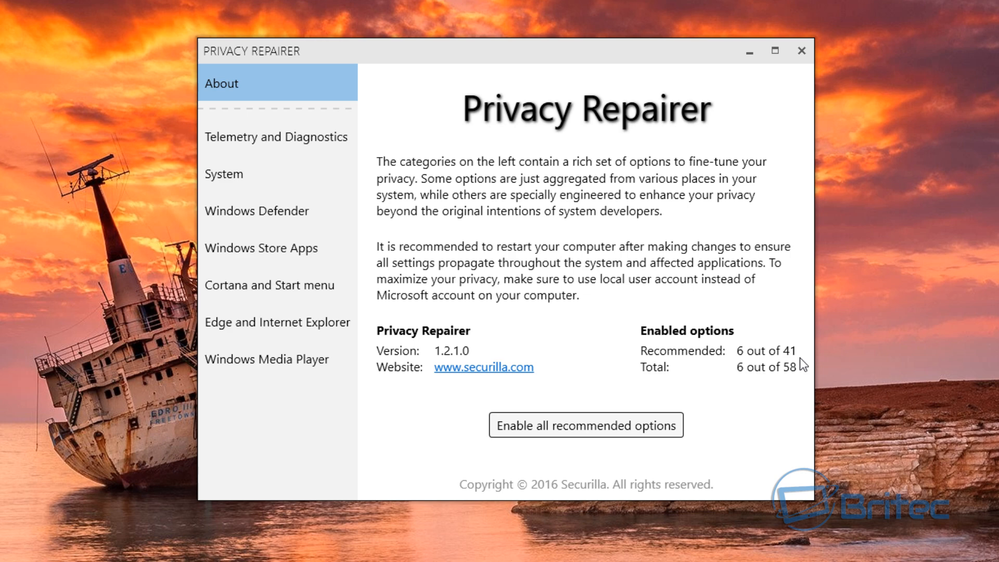
mouse_move(746, 380)
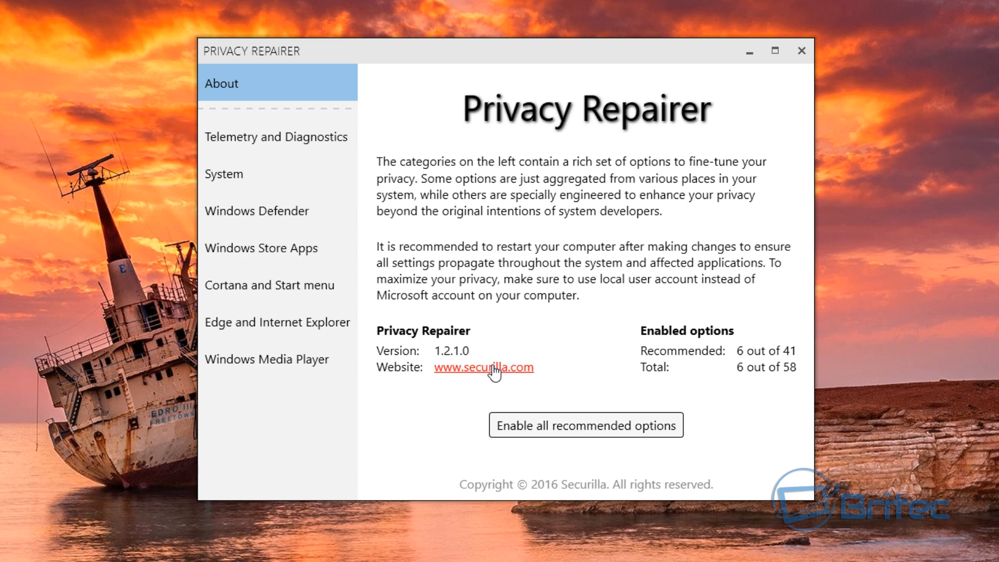
mouse_move(497, 372)
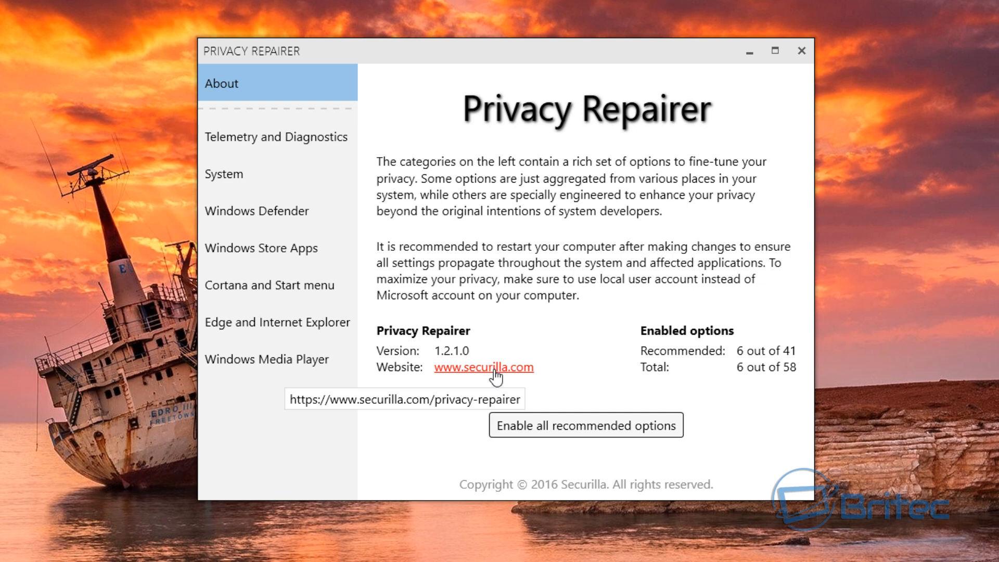
mouse_move(229, 372)
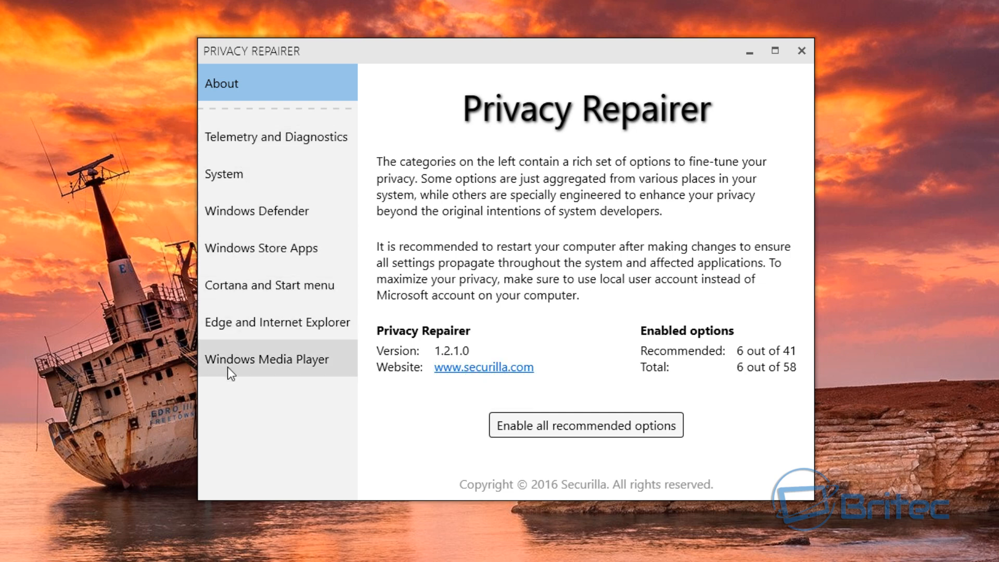
mouse_move(411, 239)
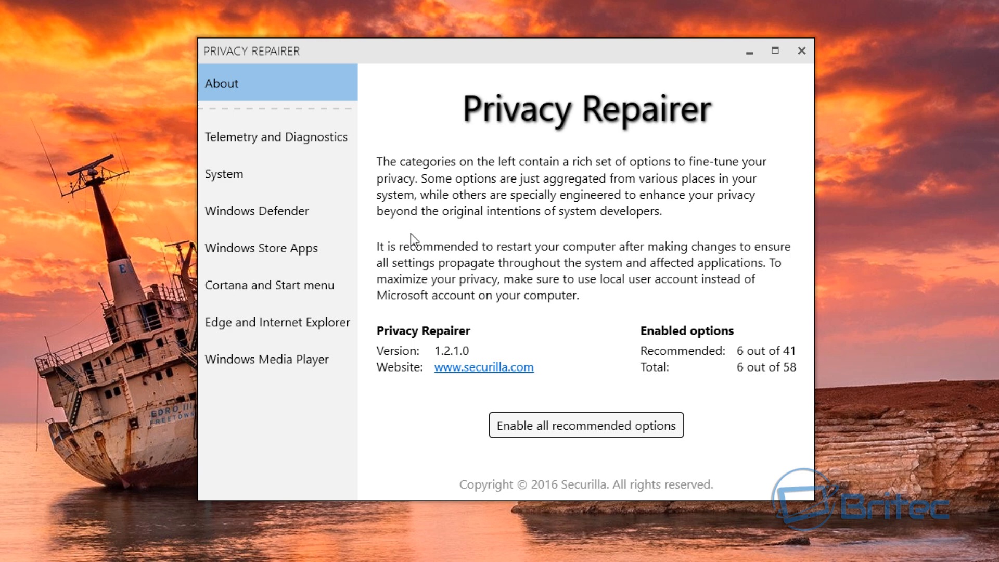
mouse_move(561, 363)
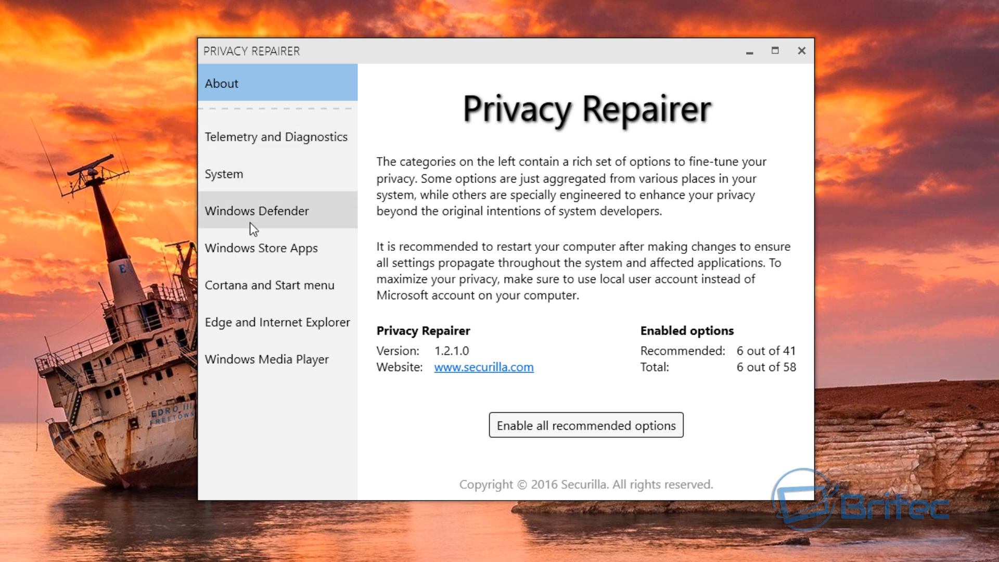
mouse_move(254, 248)
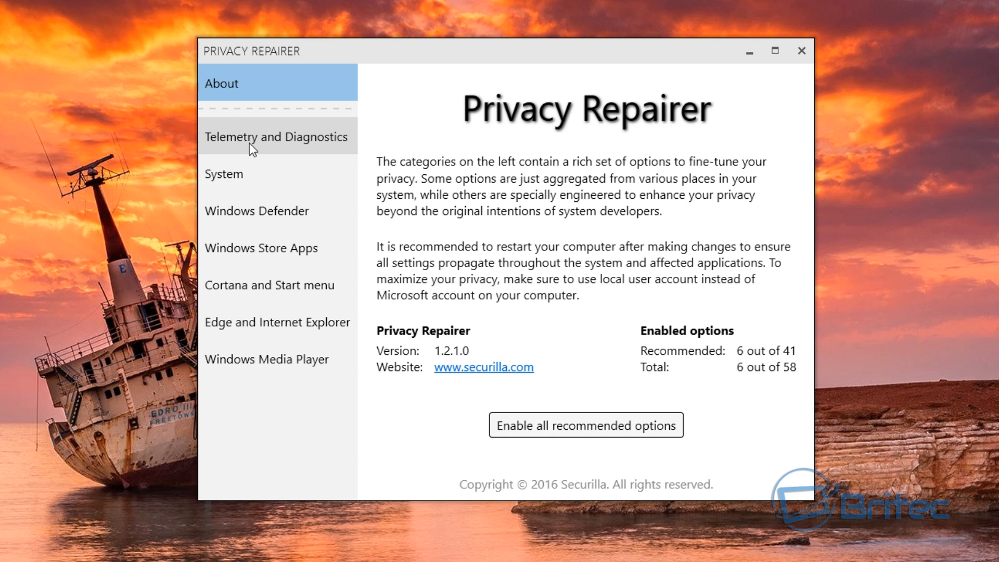
mouse_move(278, 387)
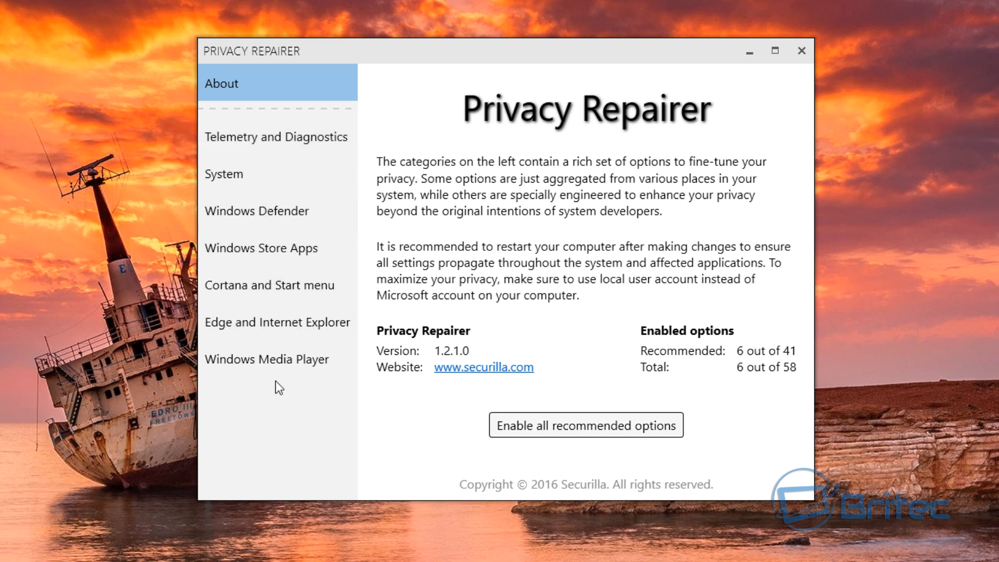
mouse_move(255, 173)
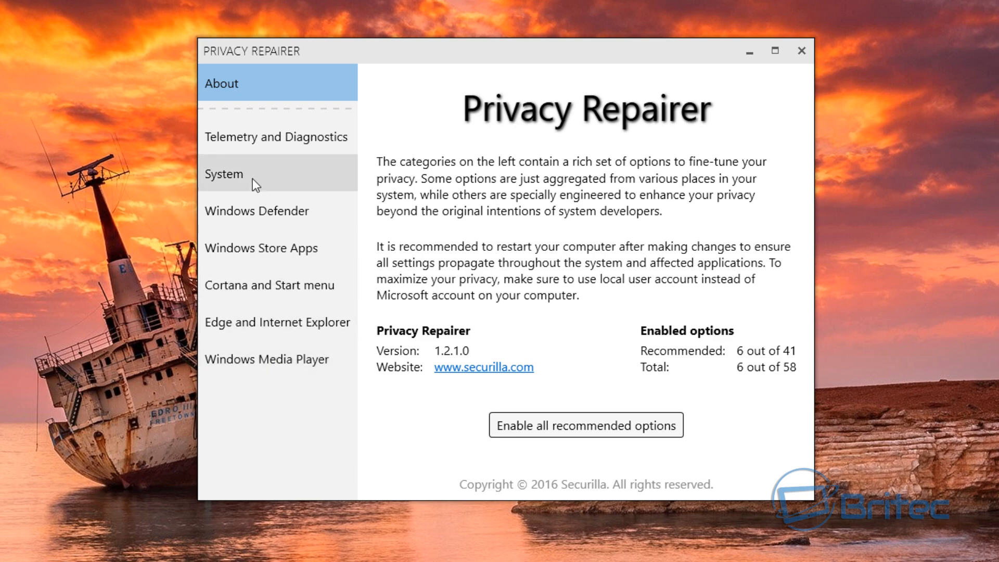
mouse_move(282, 138)
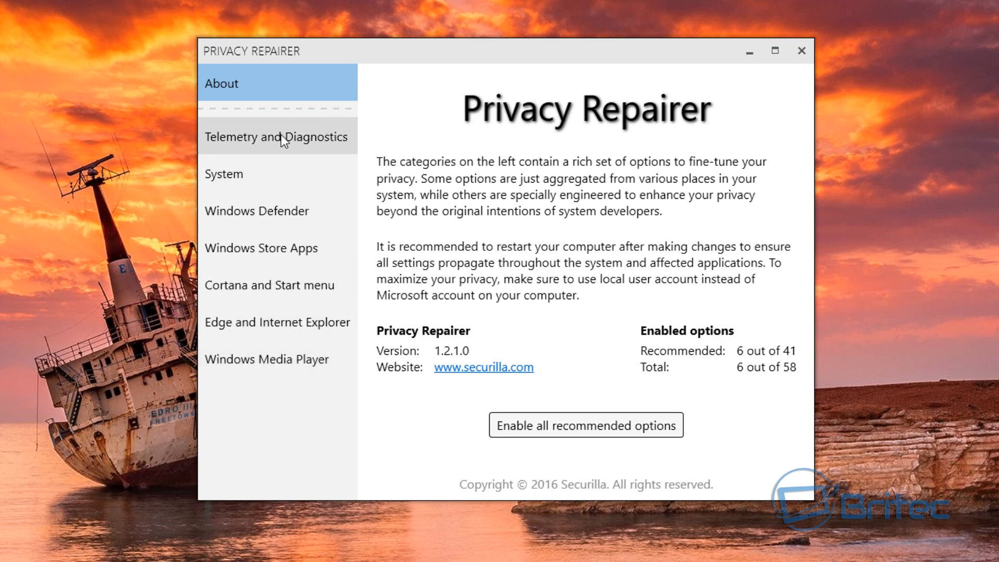
- Scroll through the Telemetry and Diagnostics toggles to check which are on or off
click(276, 137)
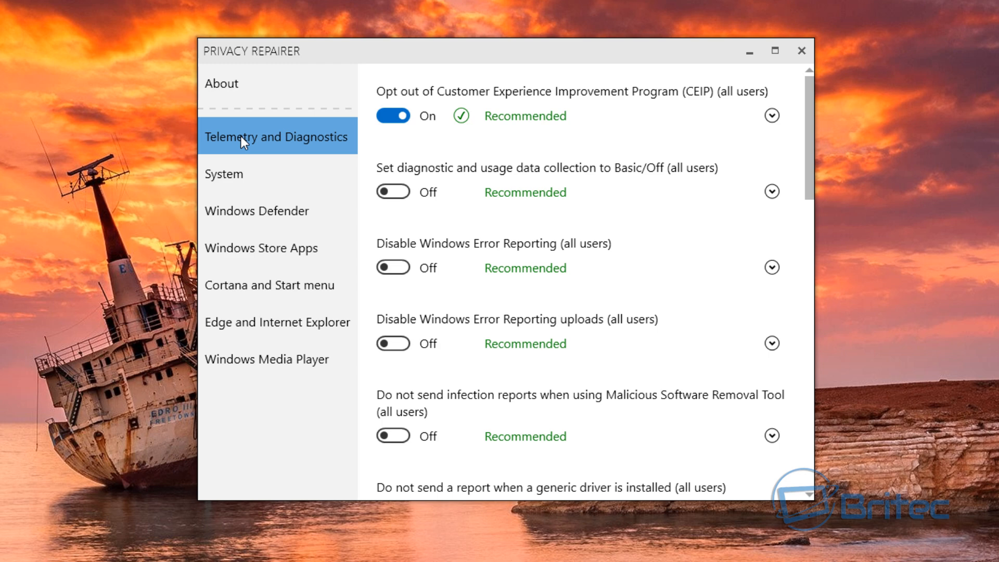
mouse_move(301, 157)
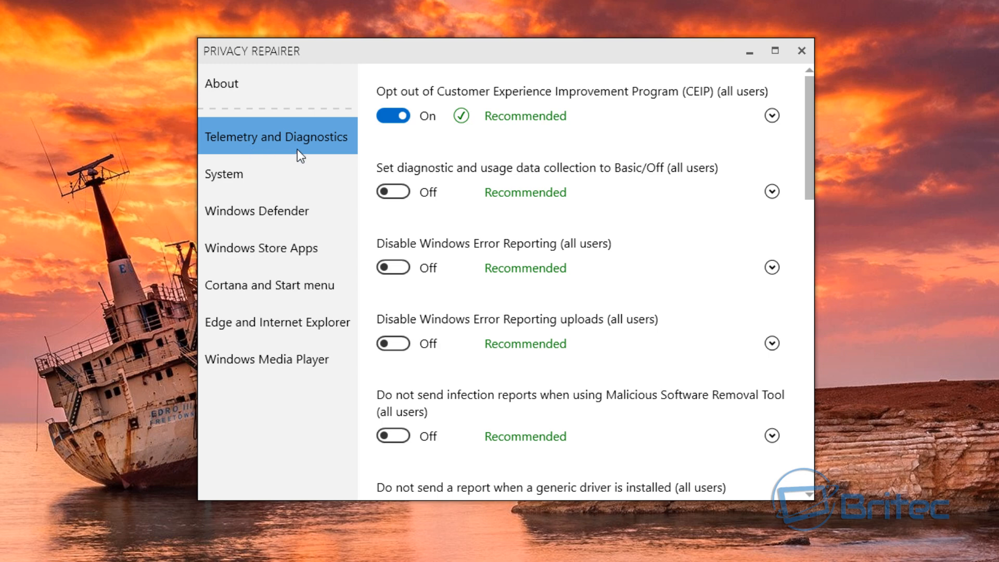
mouse_move(314, 147)
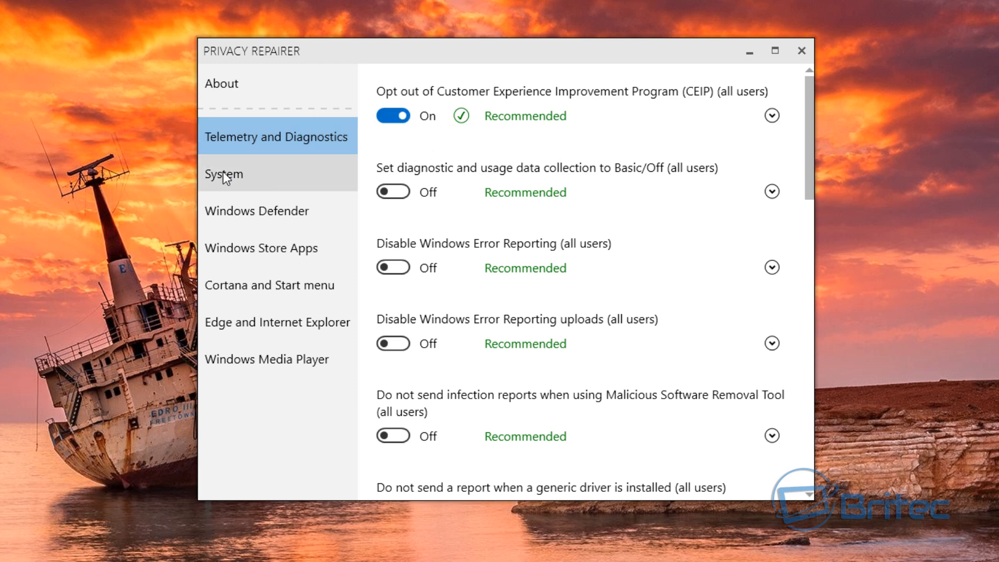
mouse_move(400, 204)
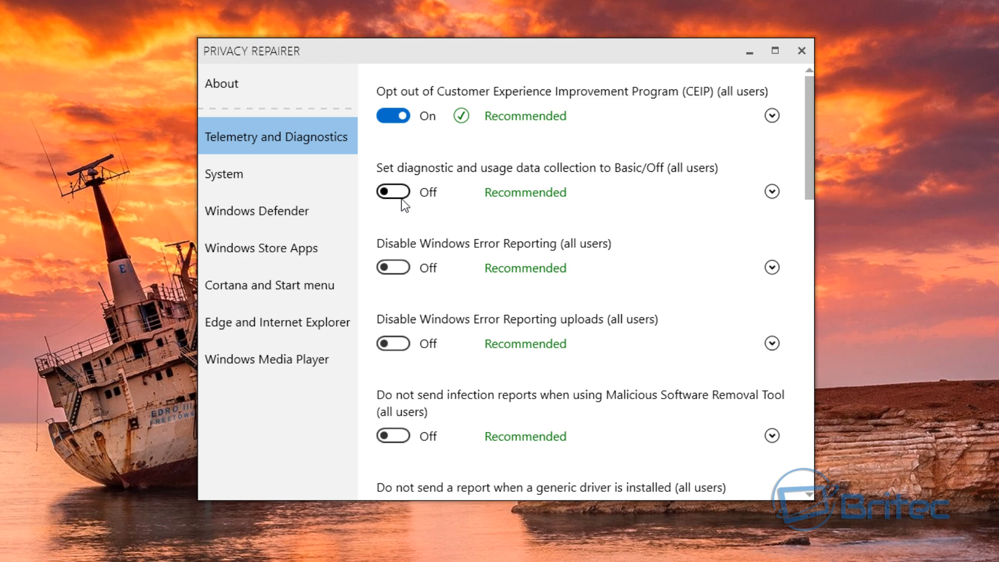
mouse_move(803, 160)
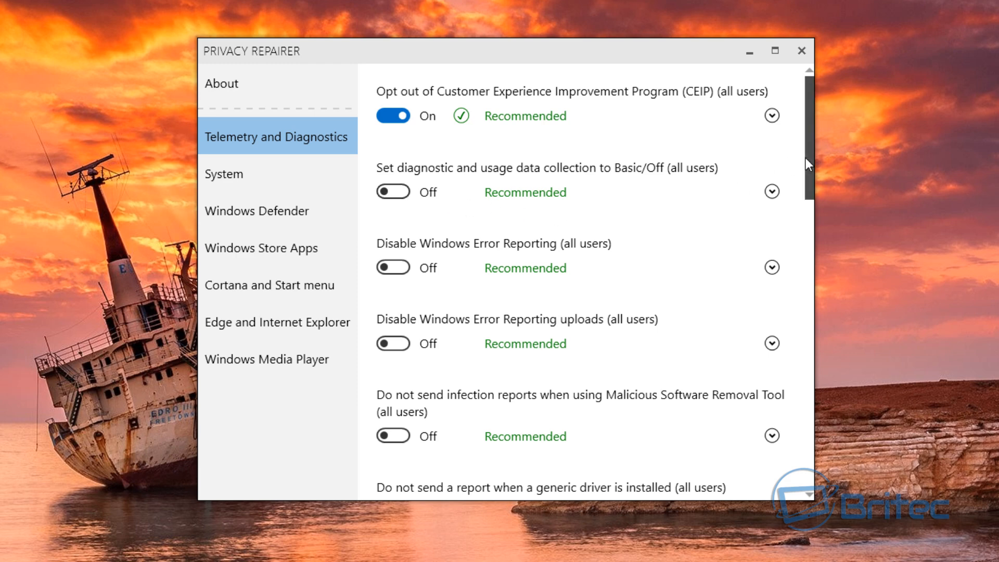
scroll(down, 3)
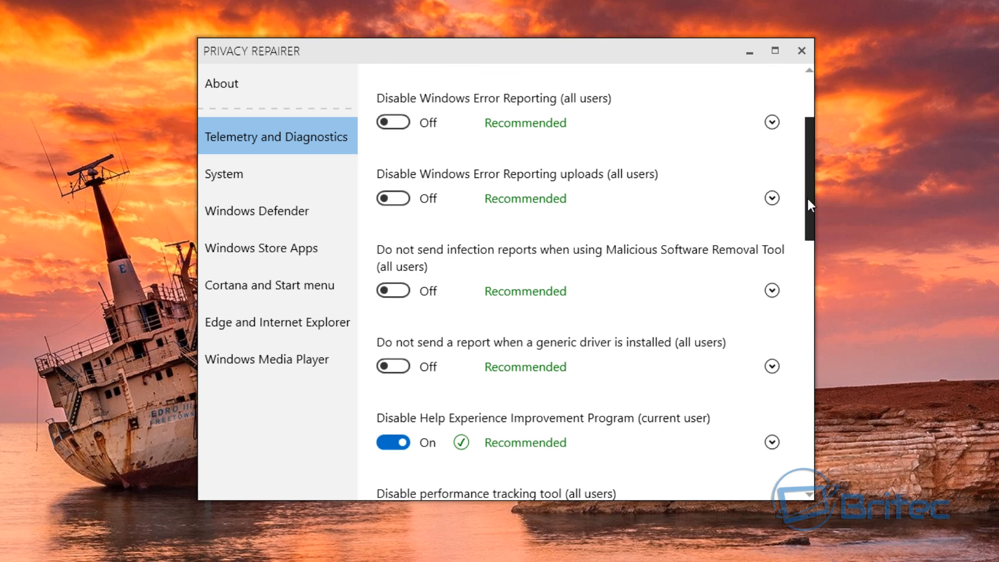
scroll(down, 3)
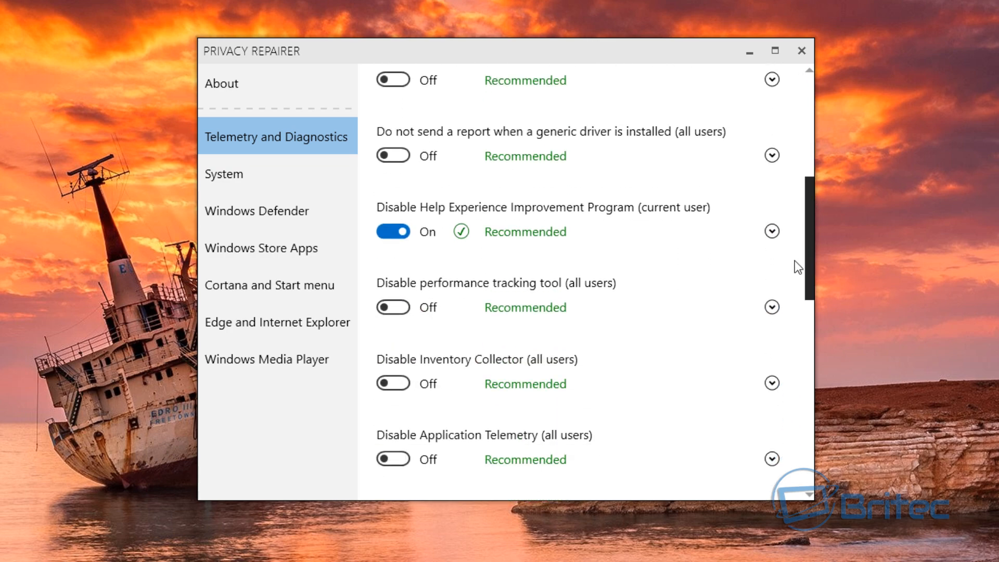
scroll(down, 3)
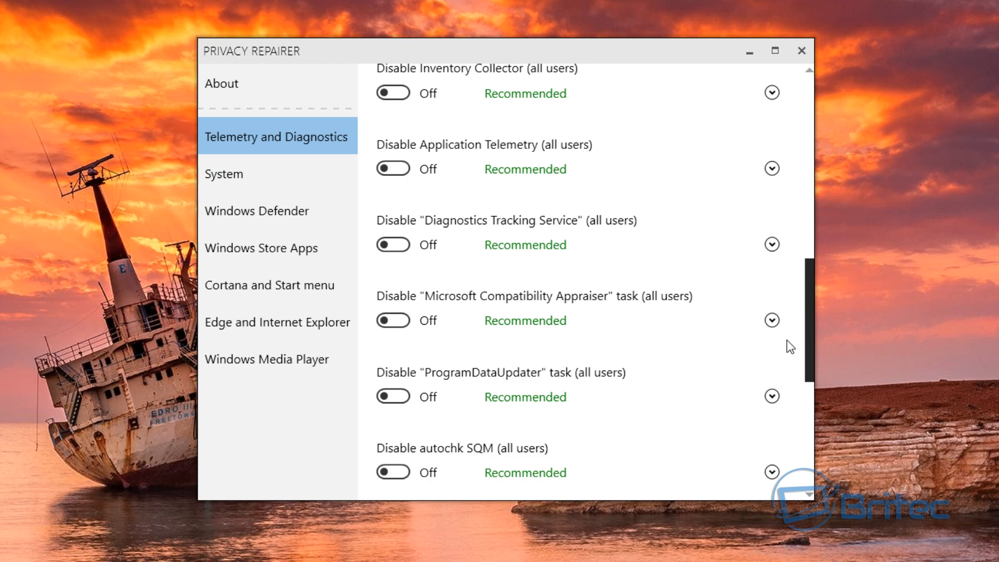
scroll(down, 3)
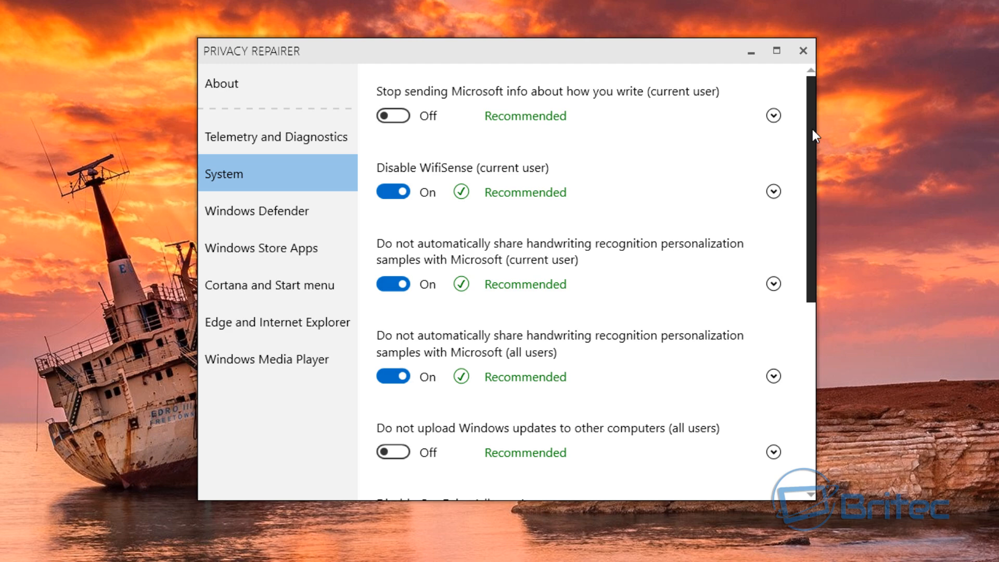
scroll(down, 3)
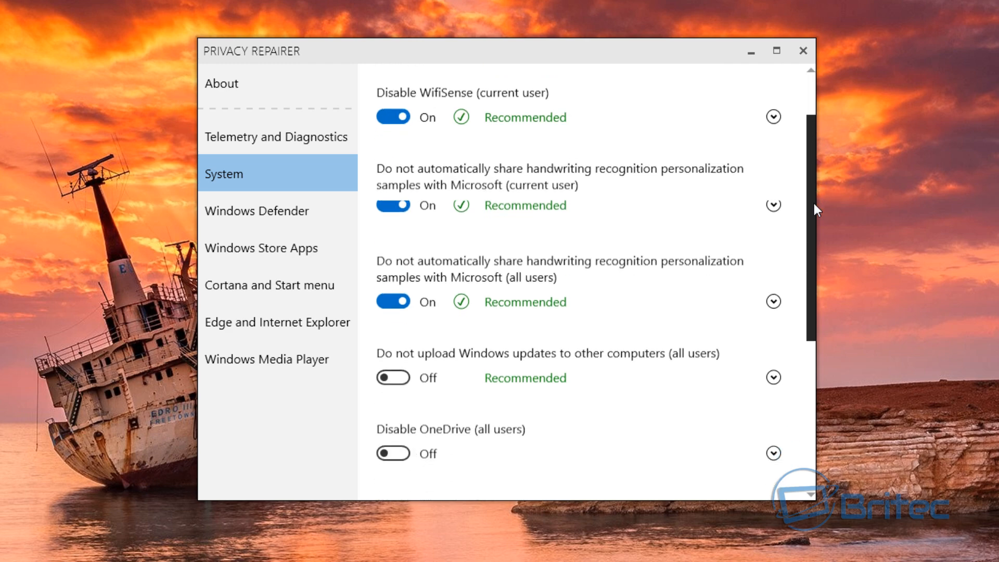
scroll(down, 3)
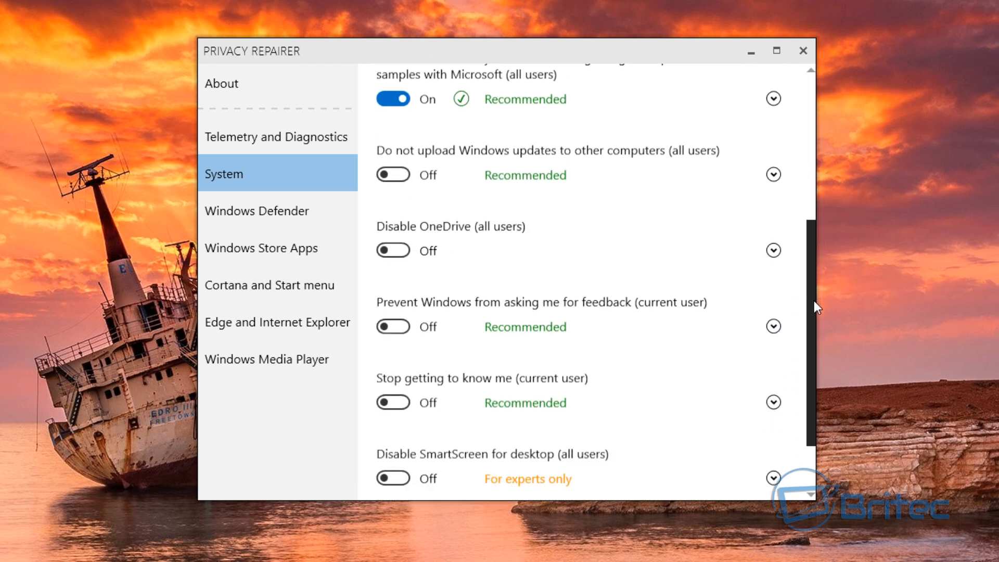
scroll(down, 3)
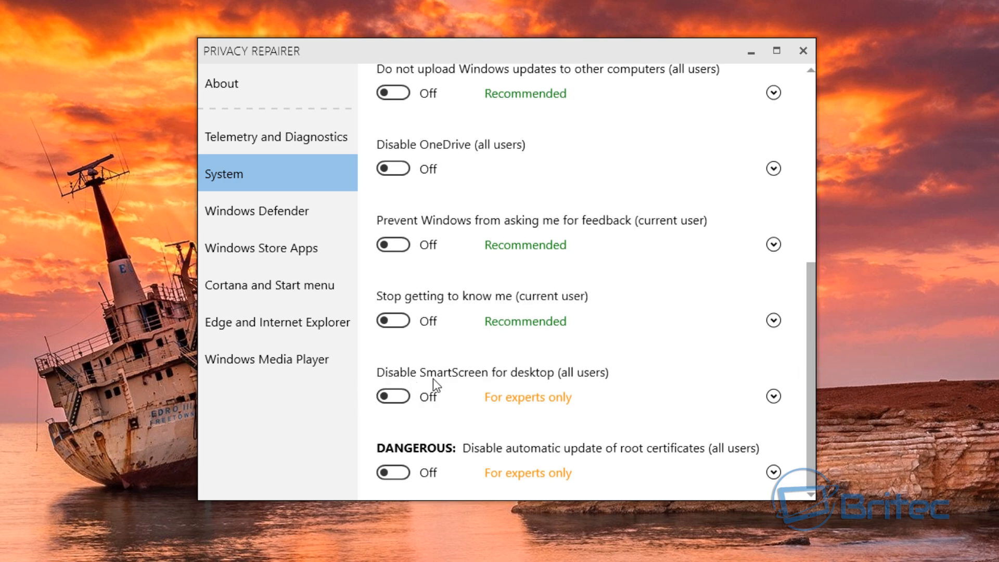
mouse_move(408, 389)
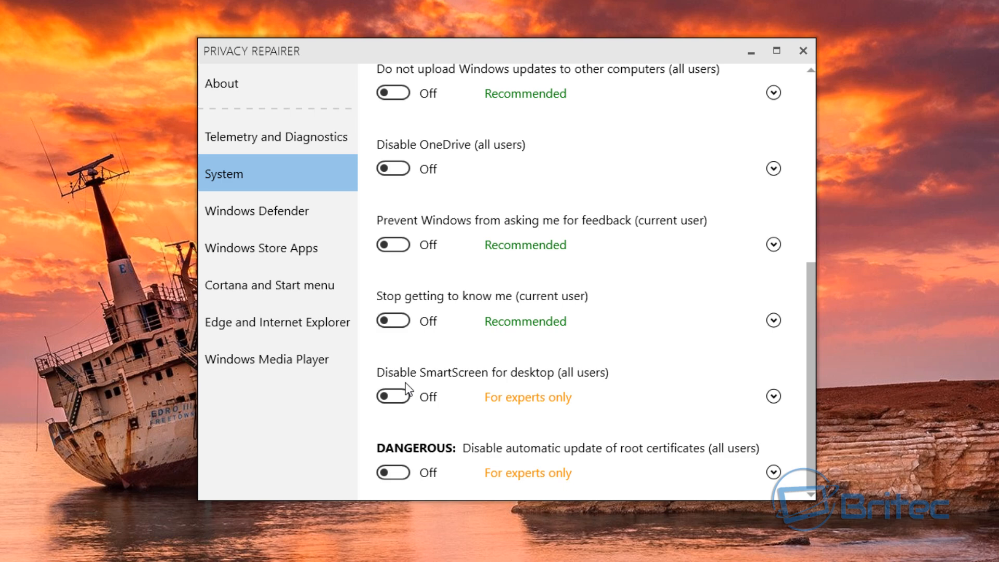
mouse_move(516, 391)
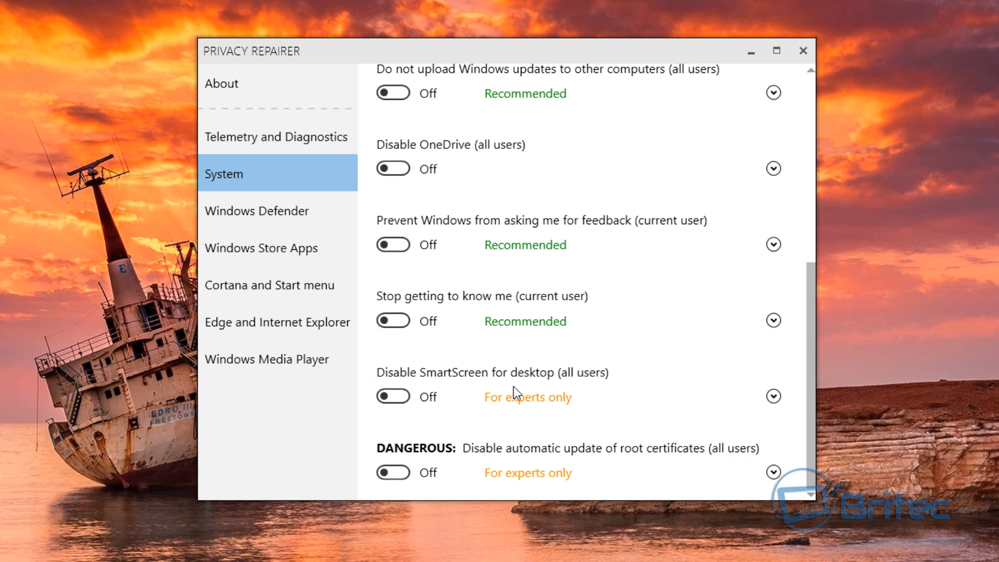
mouse_move(648, 400)
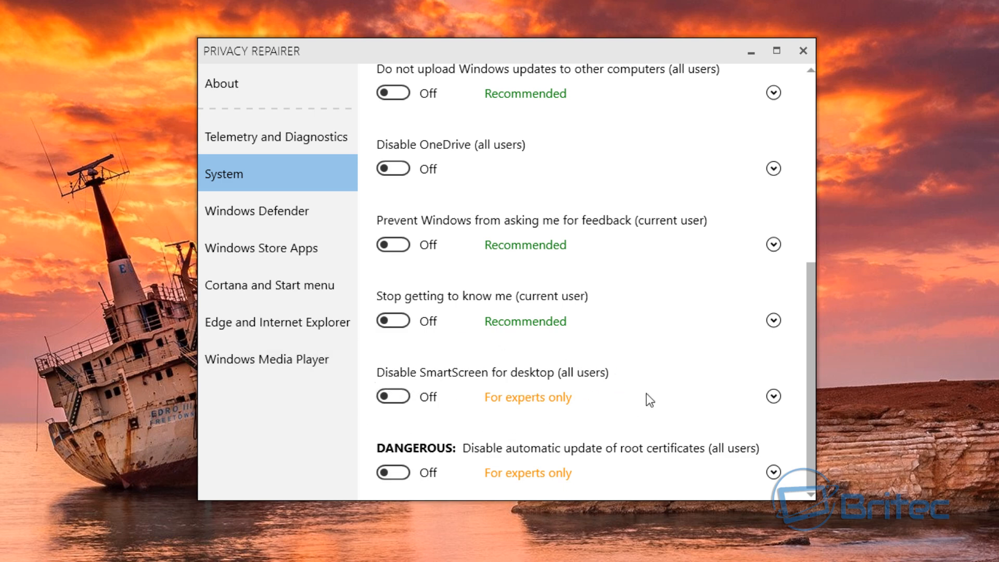
mouse_move(245, 210)
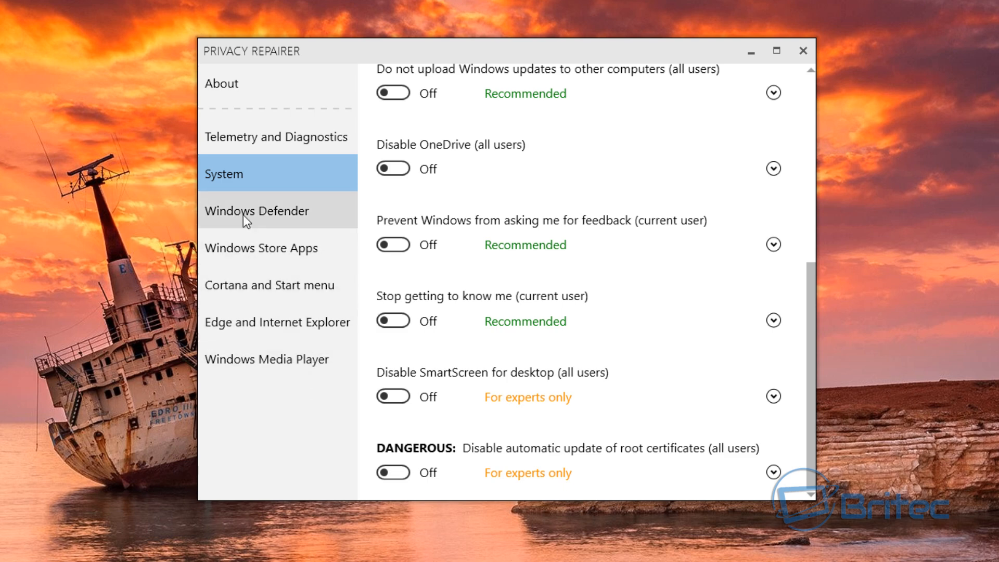
- Show the Windows Defender category with its sample submission and cloud protection options
click(258, 210)
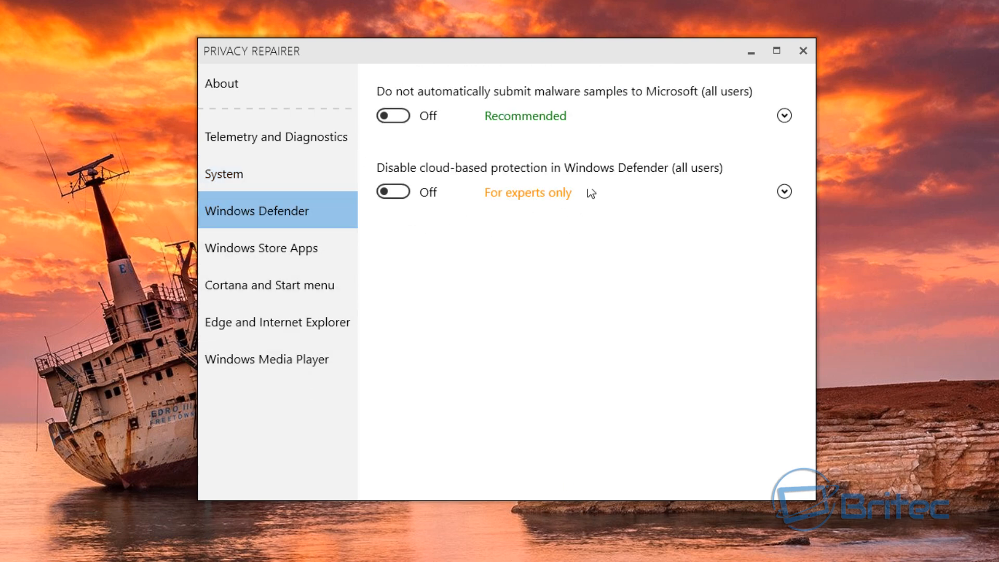
mouse_move(460, 168)
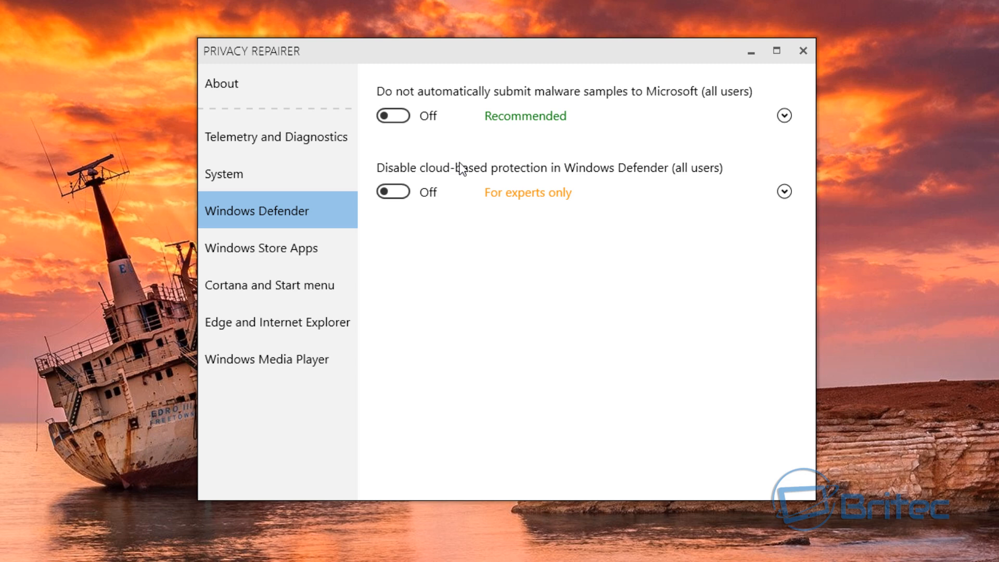
mouse_move(697, 170)
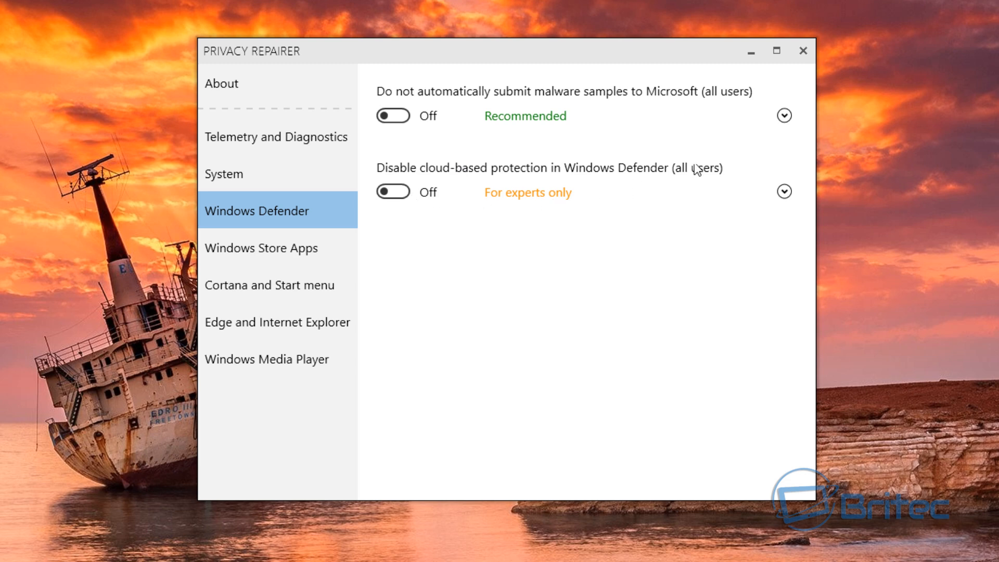
mouse_move(276, 261)
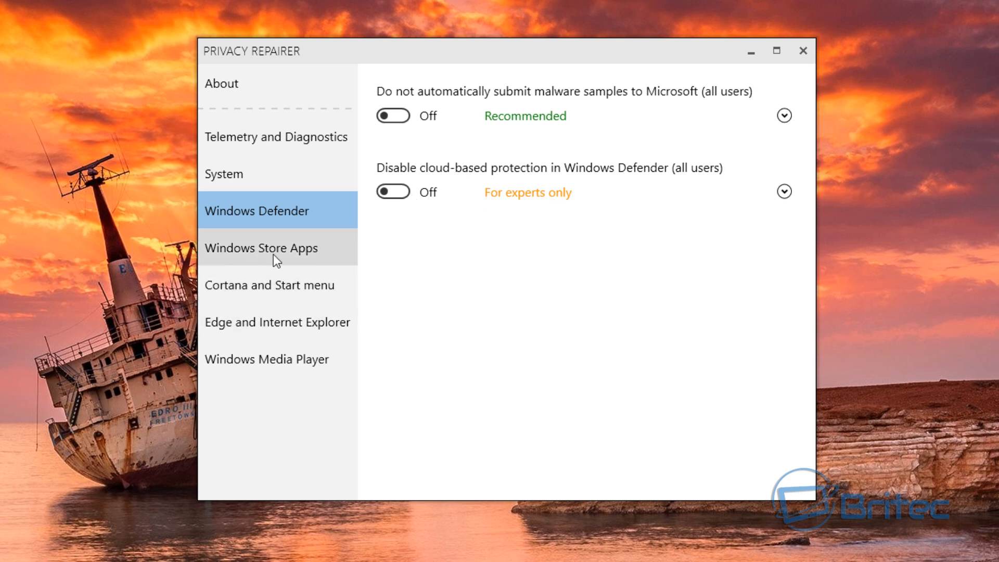
- Show the Windows Store Apps category and scroll down to its app permission toggles
click(261, 247)
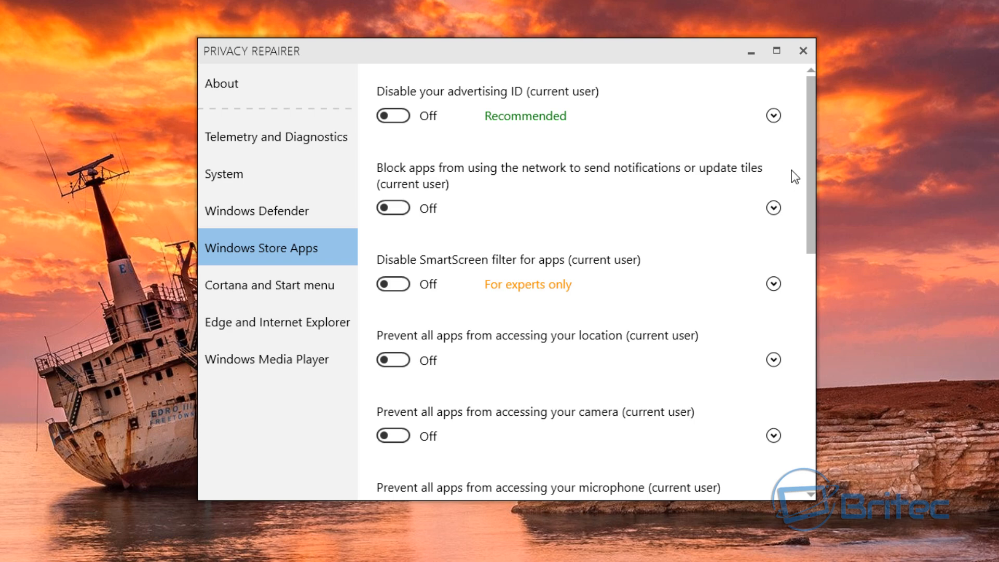
mouse_move(814, 135)
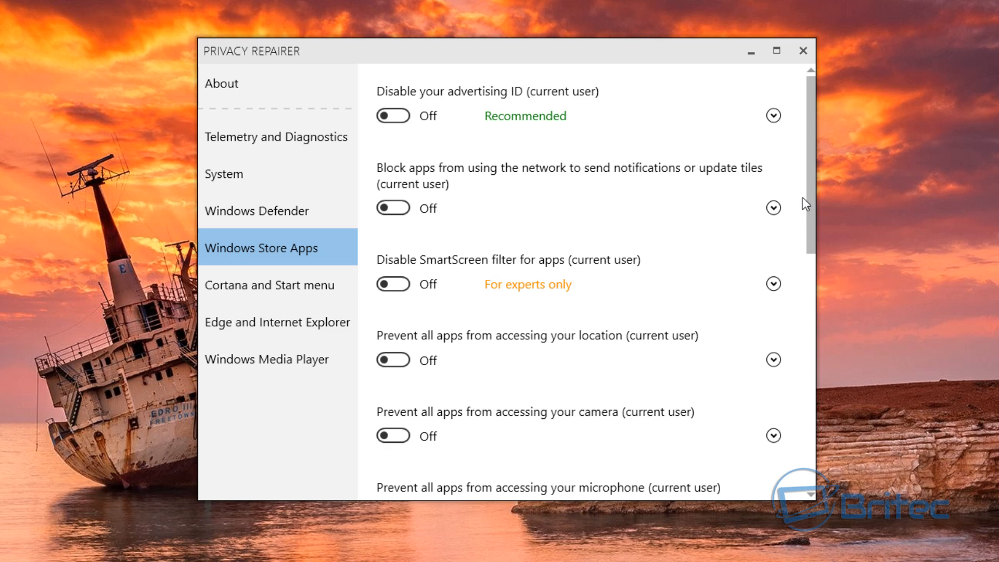
scroll(down, 3)
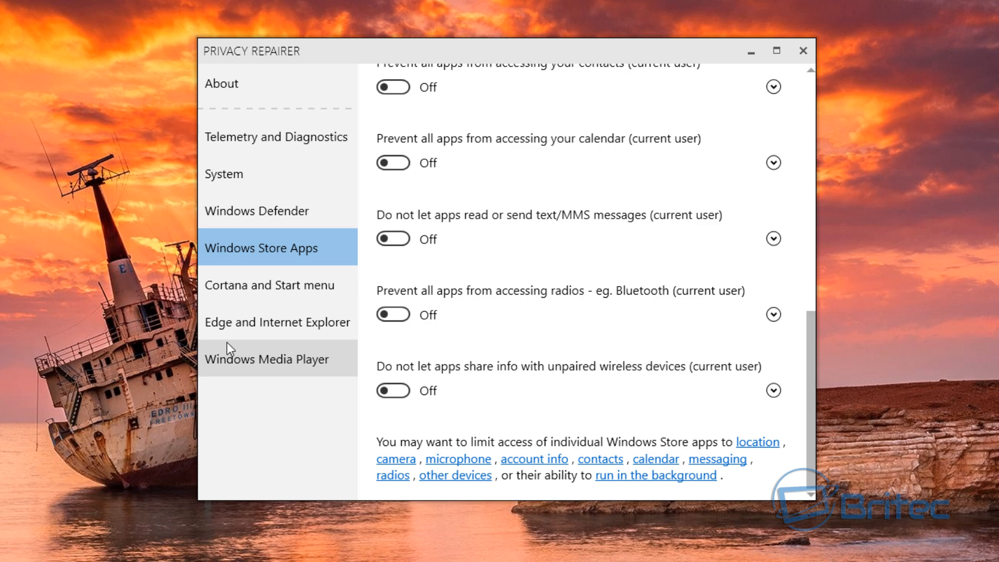
mouse_move(259, 328)
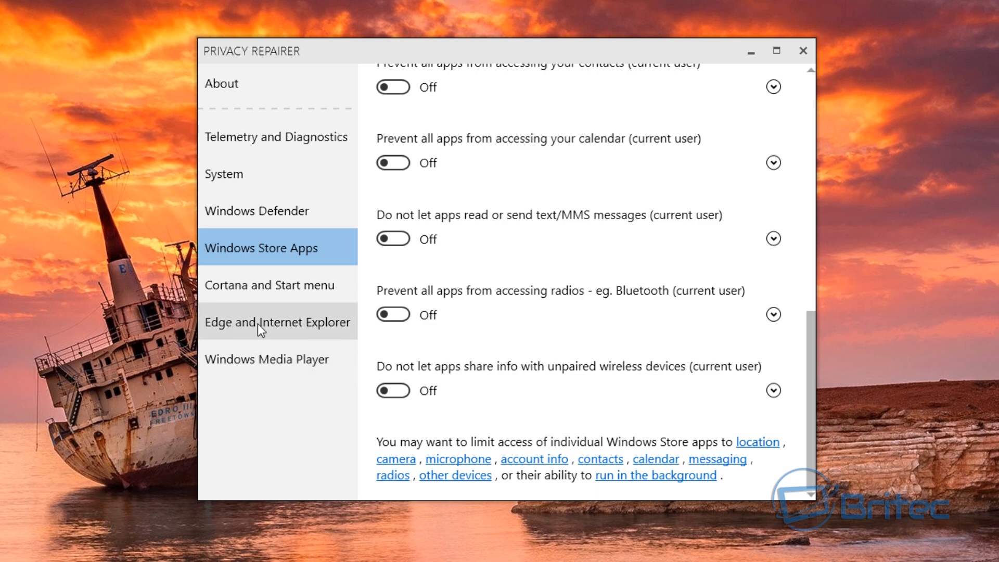
- Browse Cortana, Edge/IE and Media Player, then enable all recommended options (40 of 41)
click(270, 285)
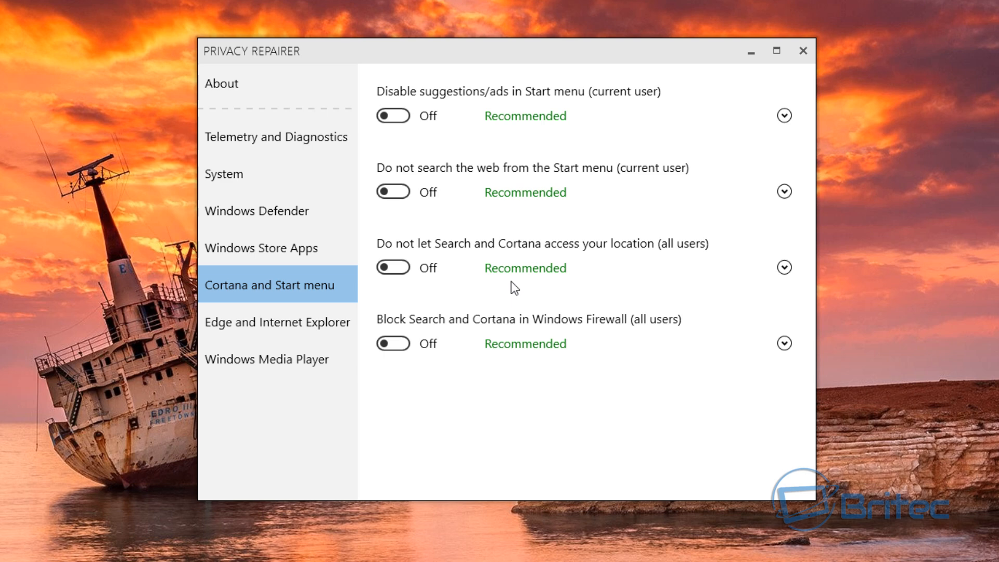
mouse_move(431, 344)
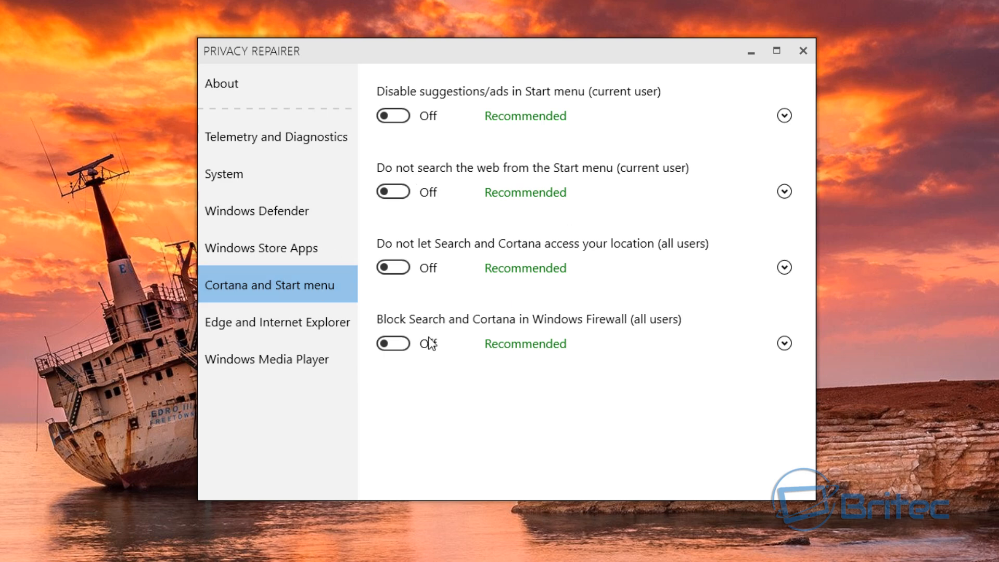
mouse_move(453, 369)
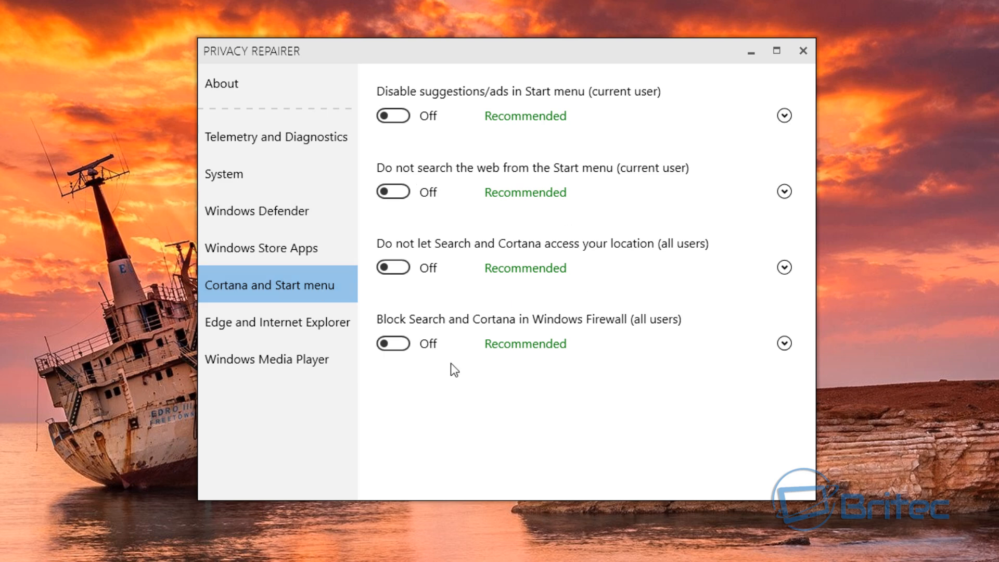
mouse_move(452, 353)
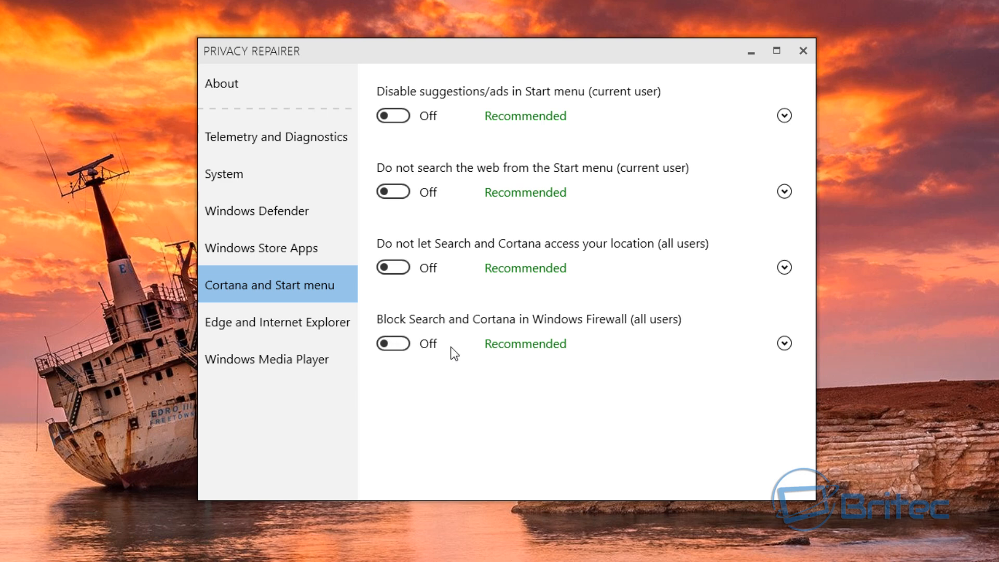
mouse_move(472, 352)
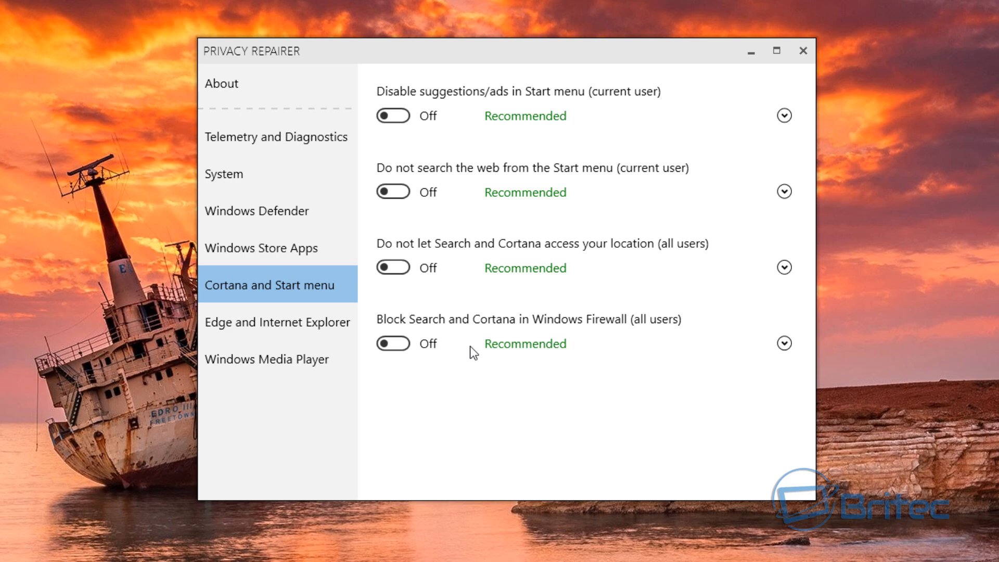
click(276, 322)
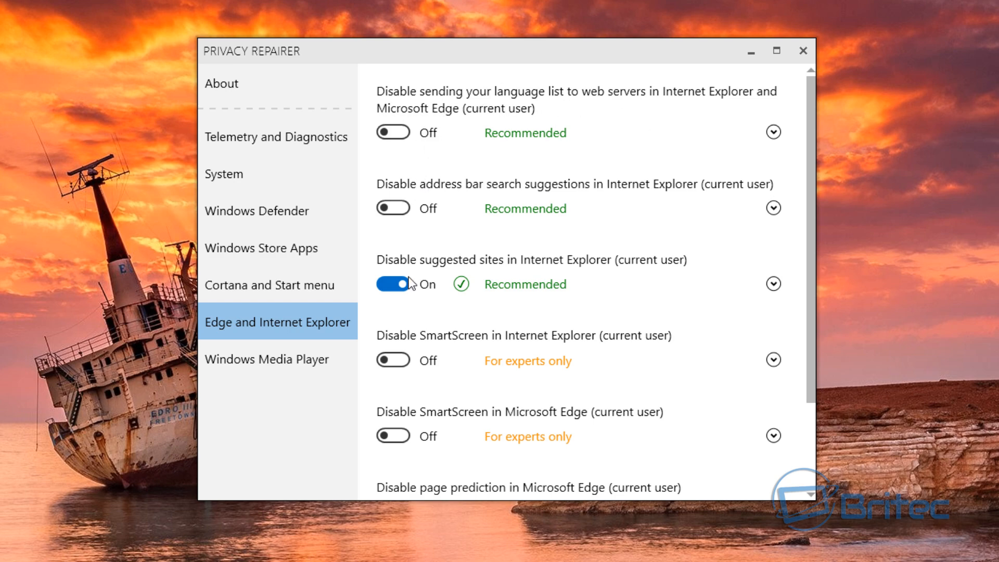
scroll(down, 3)
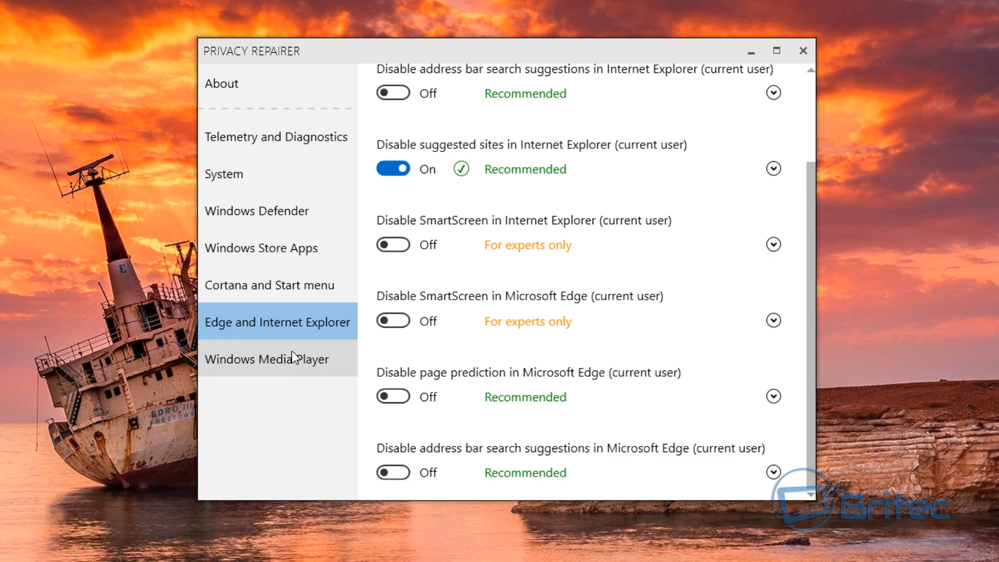
click(267, 359)
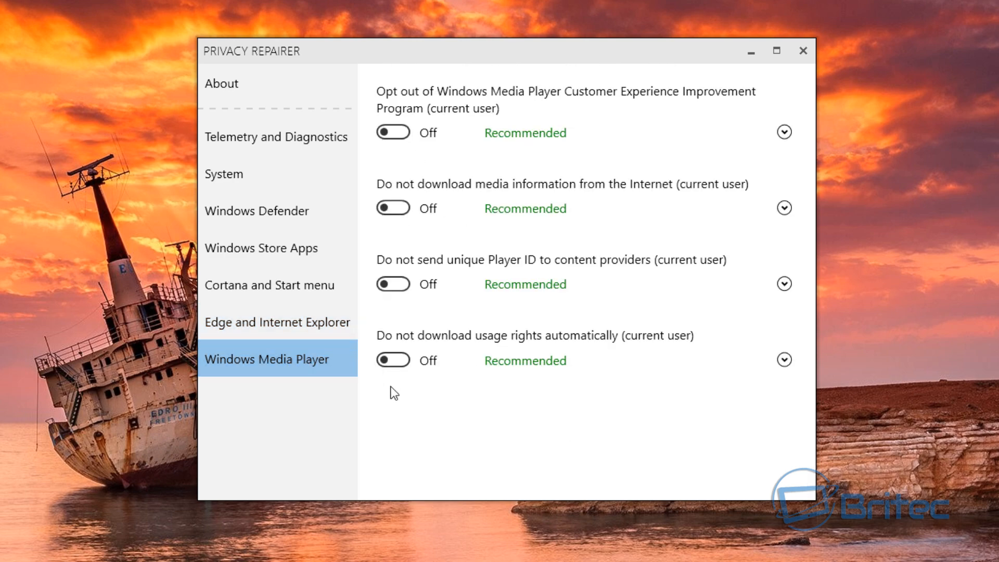
mouse_move(299, 392)
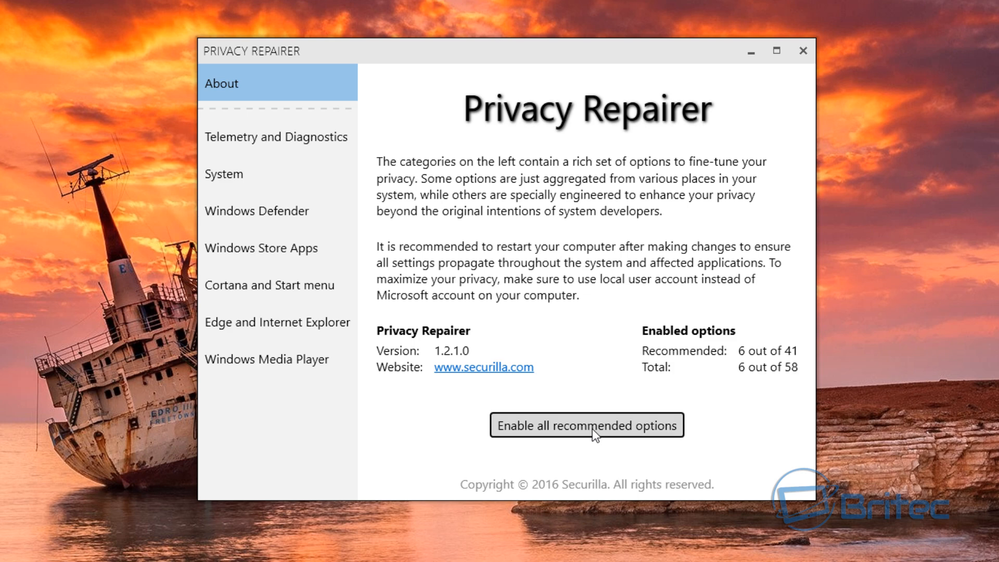
click(585, 425)
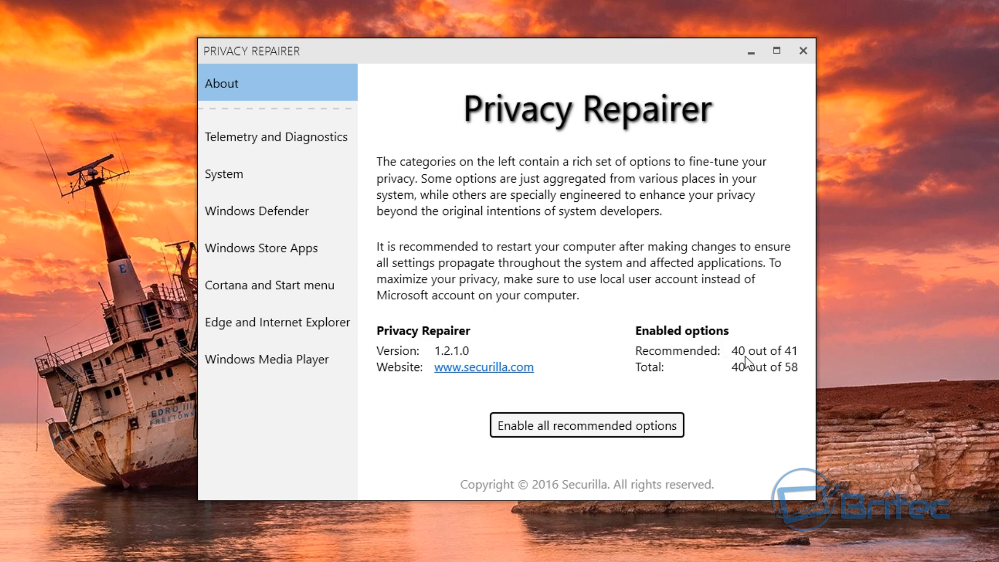
mouse_move(795, 361)
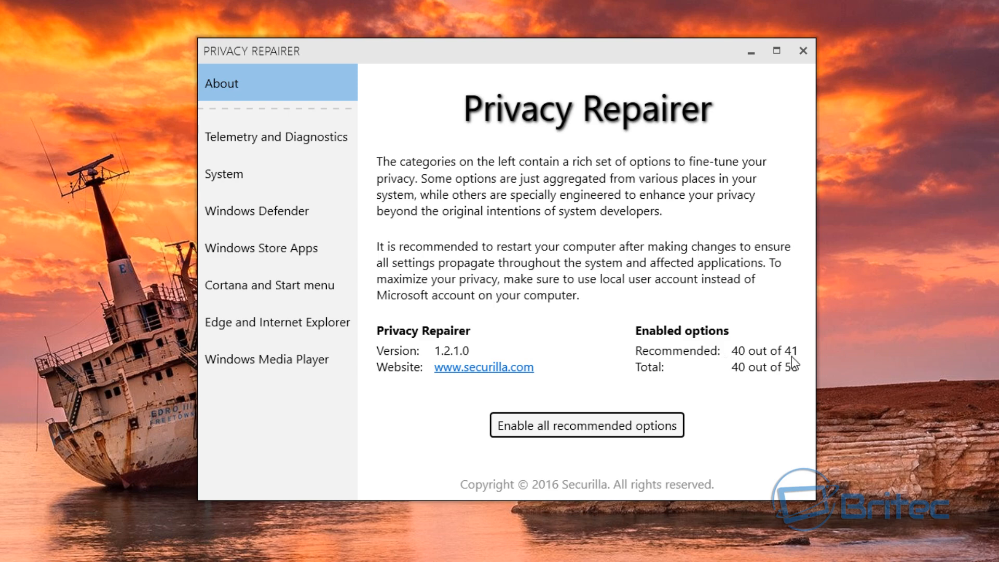
click(275, 136)
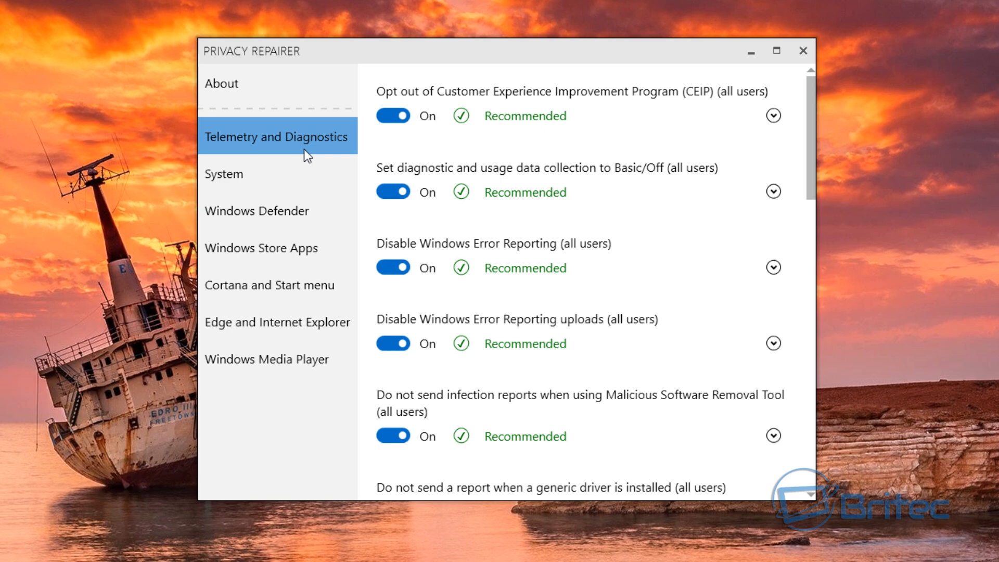
- Turn on Disable Inventory Collector and Disable OneDrive for all users, then show Windows Store Apps
scroll(down, 3)
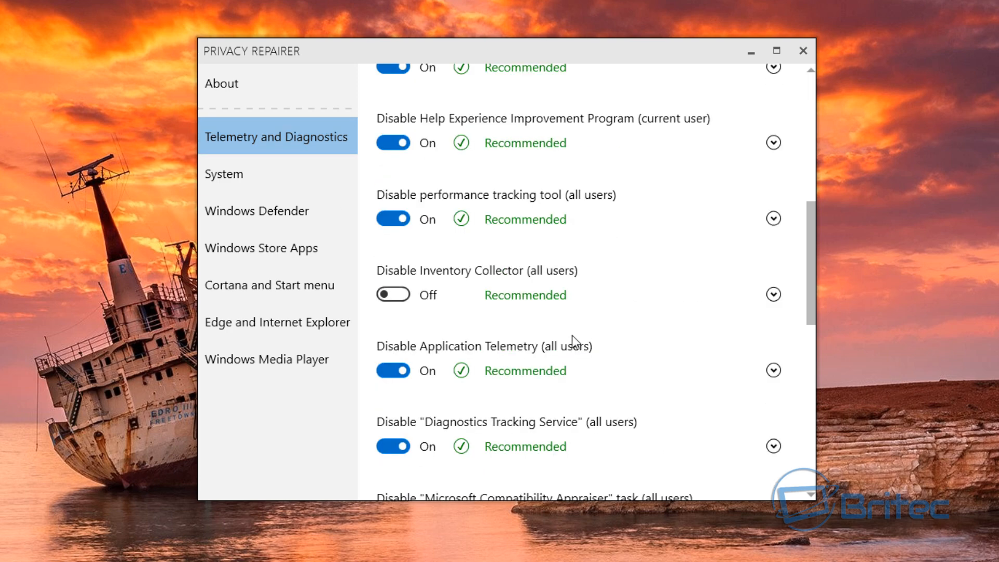
mouse_move(486, 278)
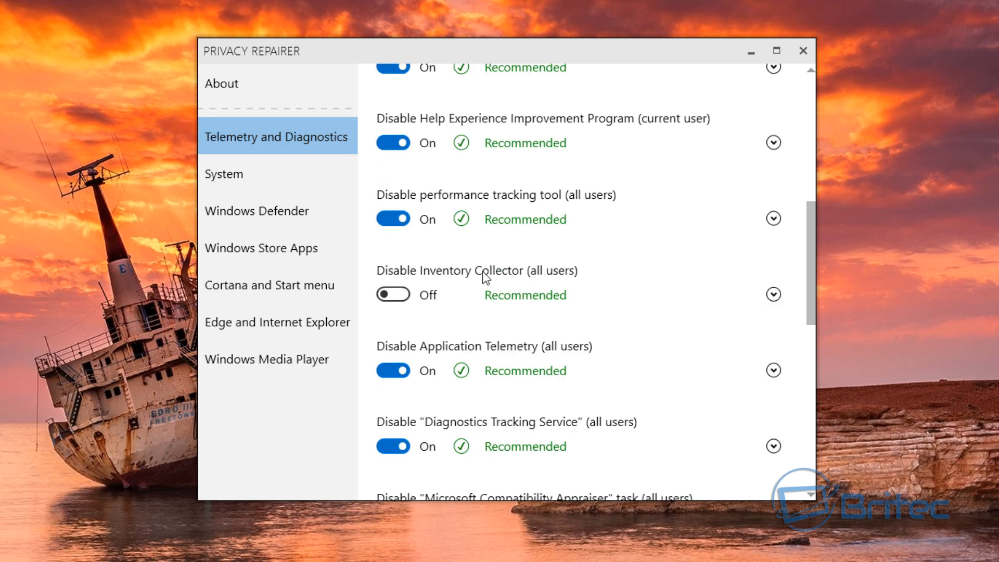
click(392, 294)
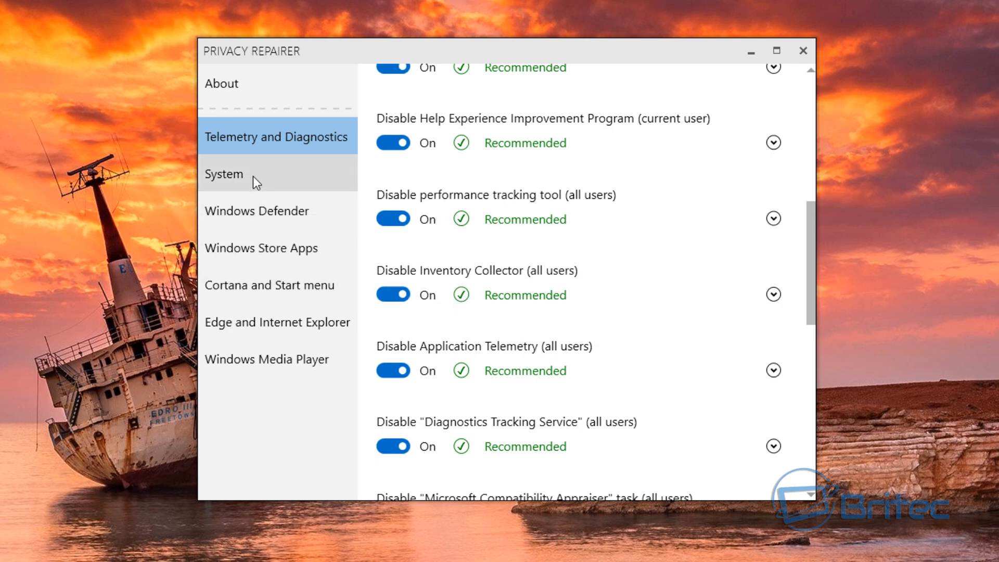
click(223, 174)
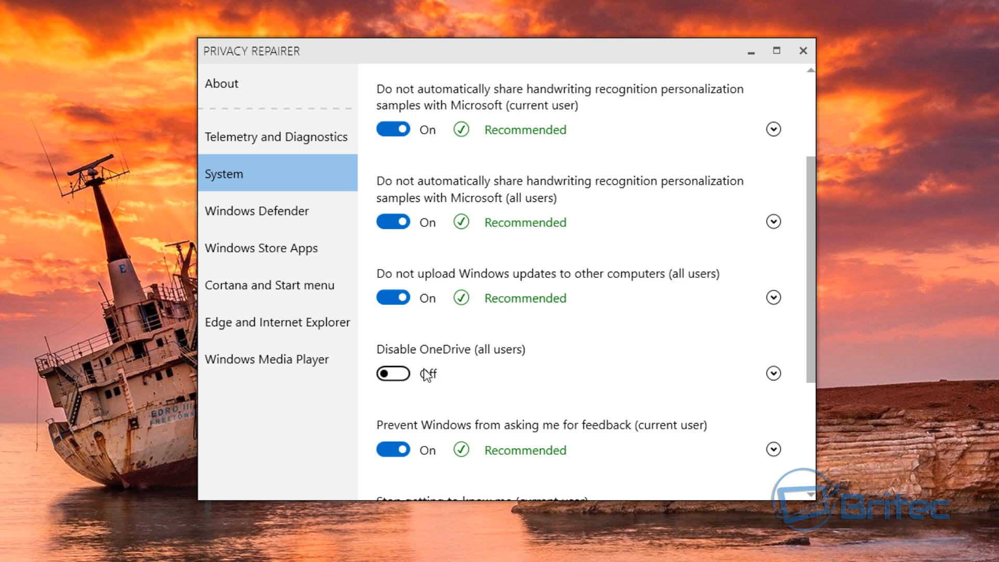
click(393, 373)
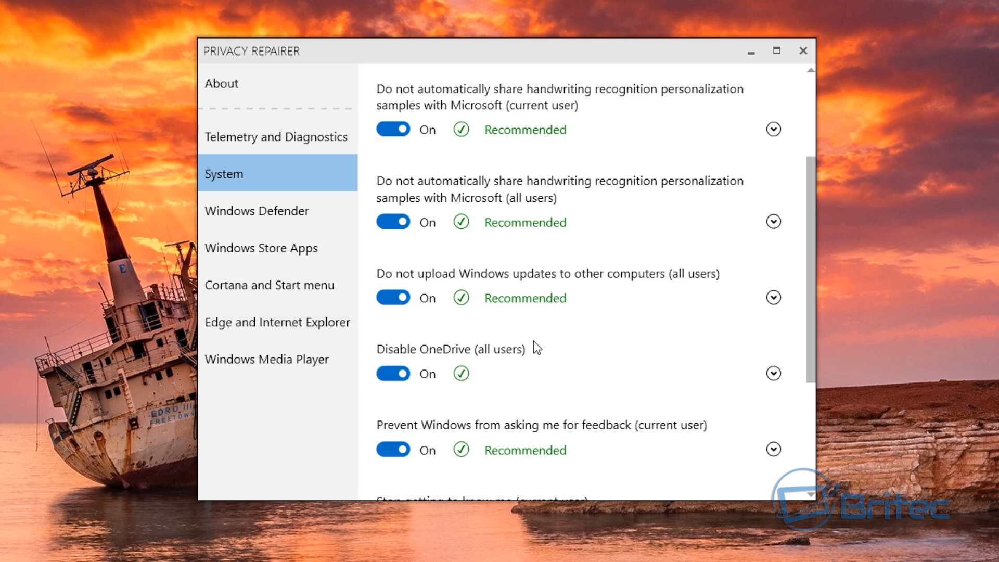
scroll(down, 3)
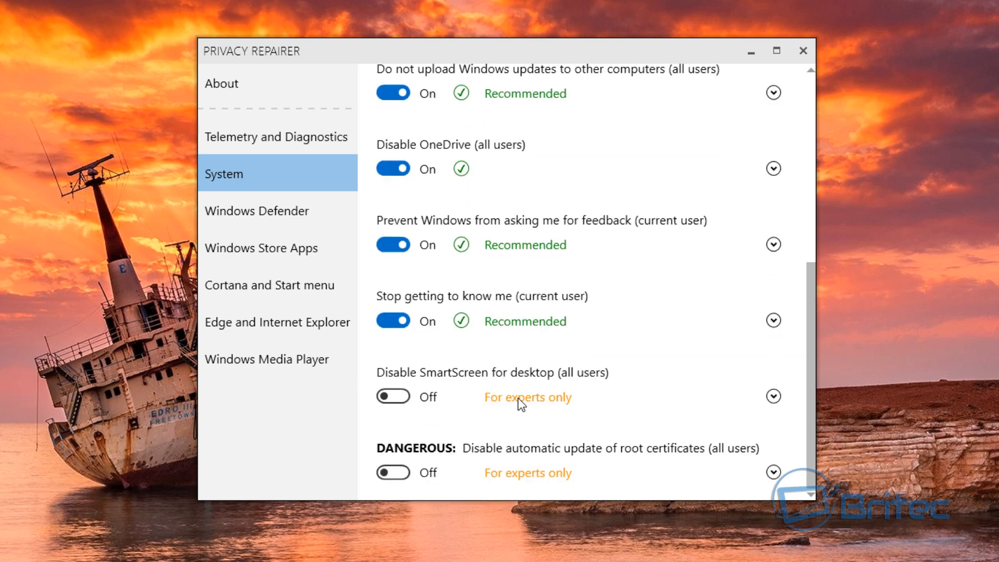
mouse_move(427, 422)
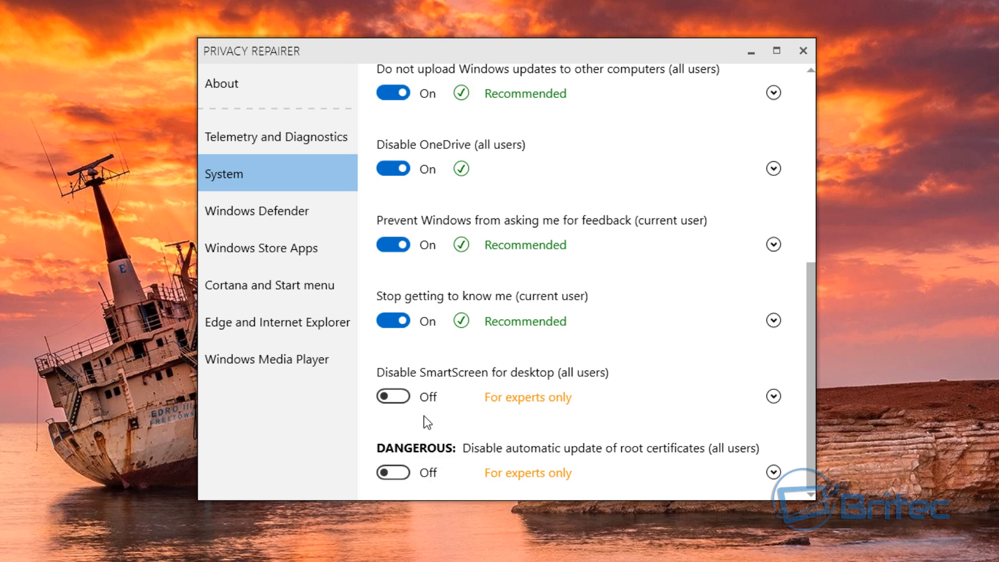
mouse_move(411, 459)
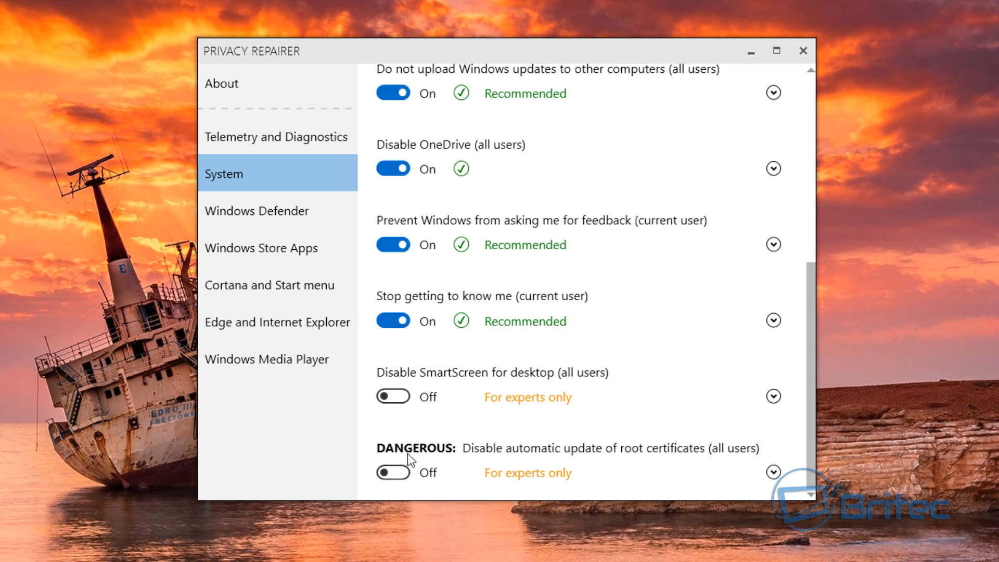
click(258, 210)
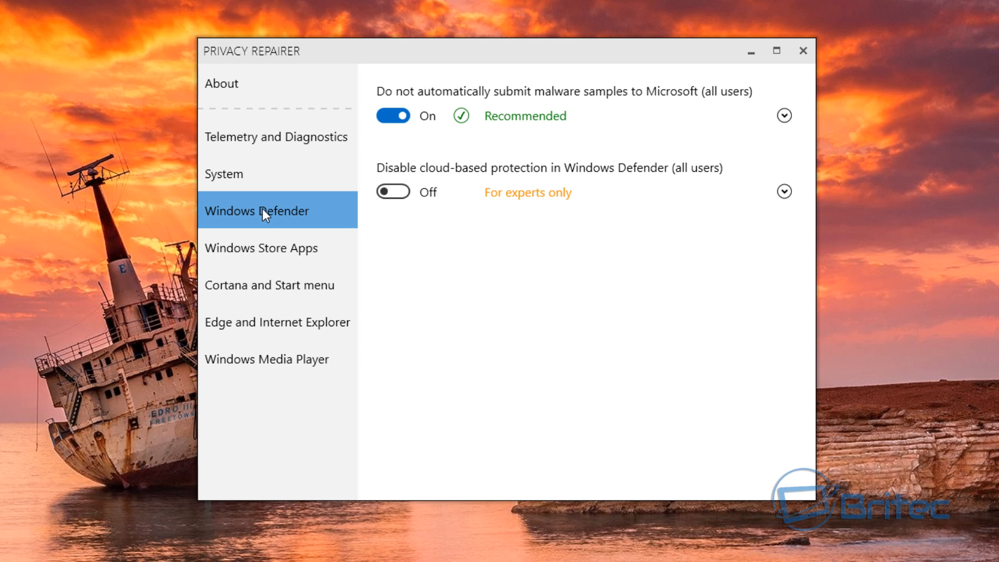
click(261, 247)
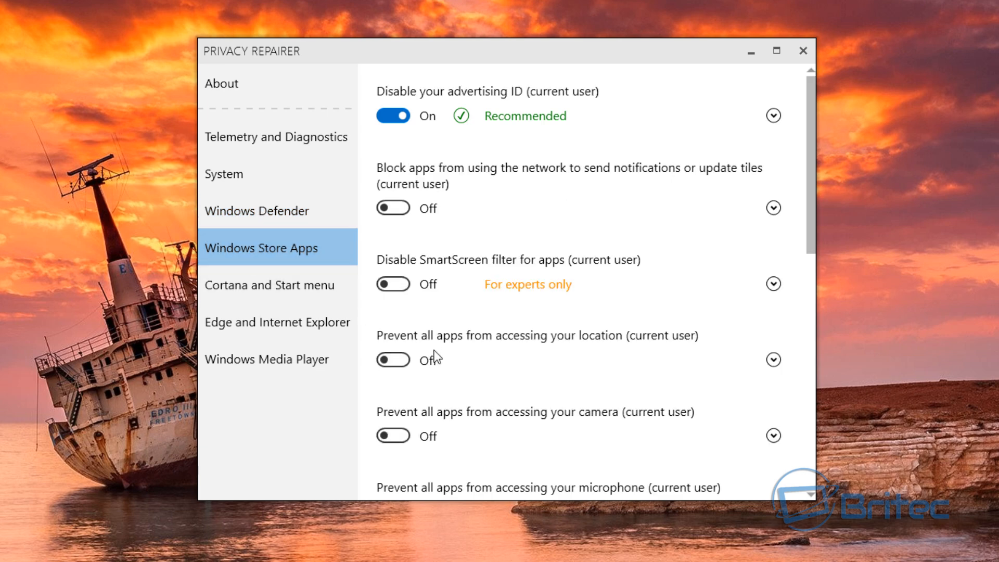
mouse_move(364, 181)
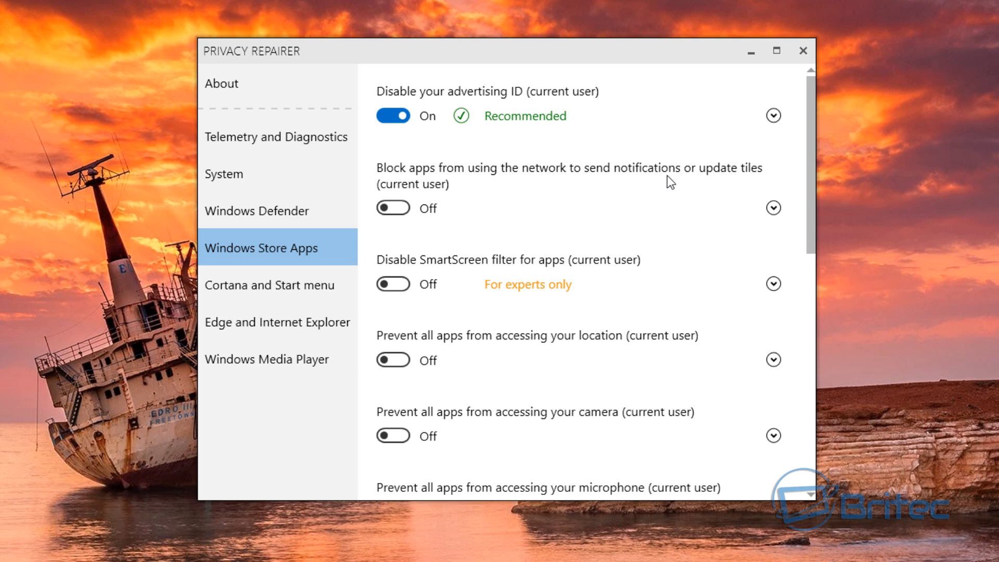
mouse_move(766, 179)
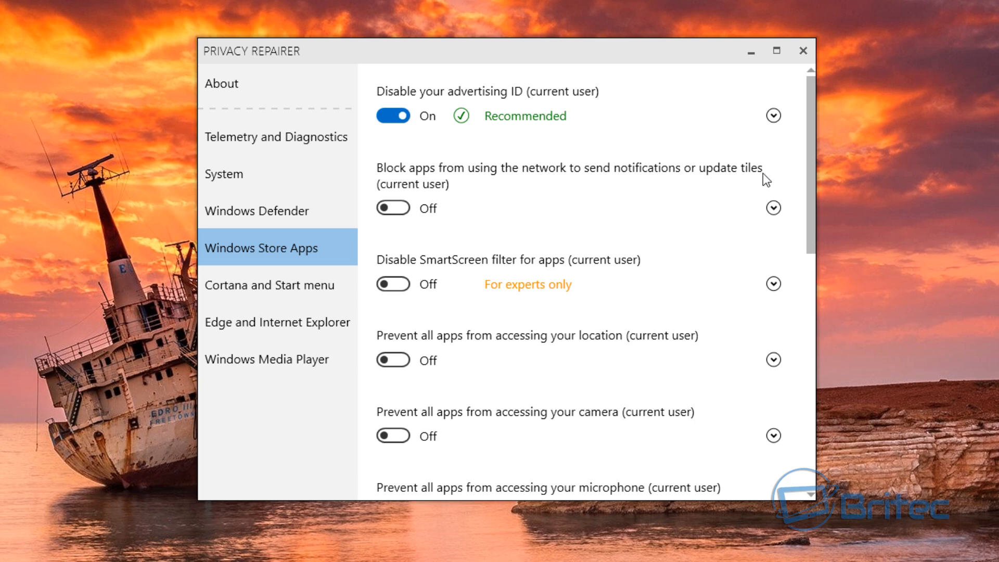
- Block Store apps' network notifications and their access to camera, microphone and radios
click(393, 208)
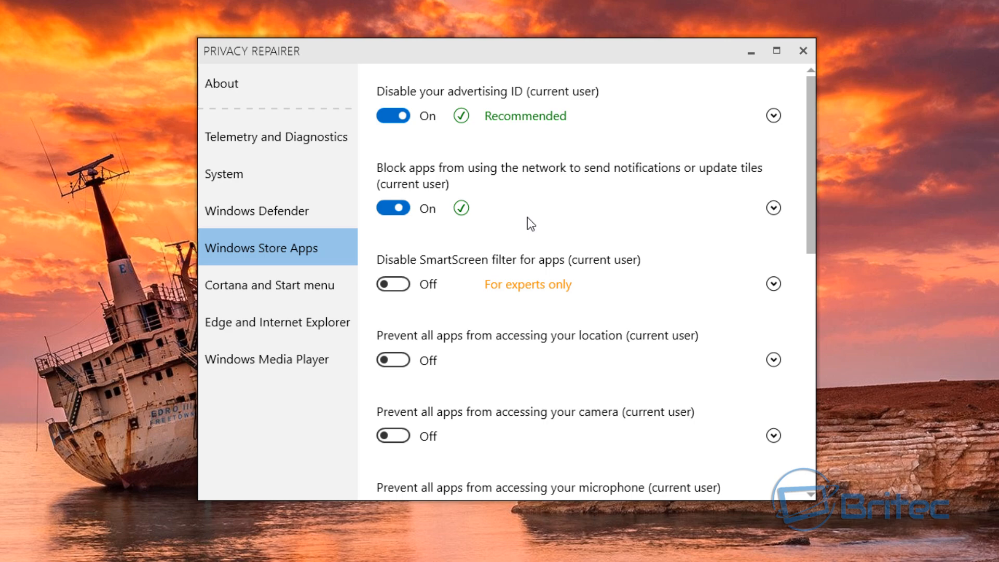
click(773, 208)
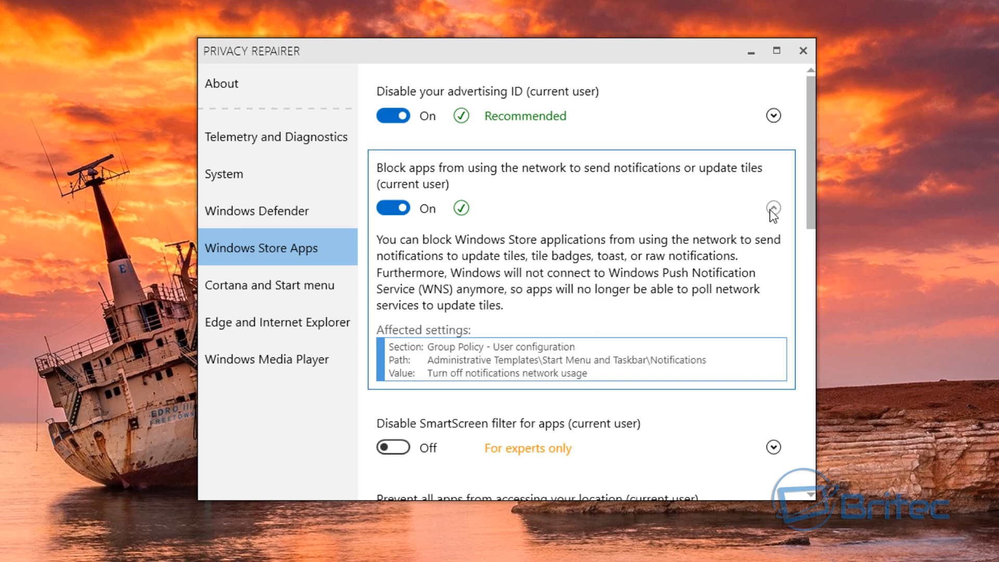
click(773, 208)
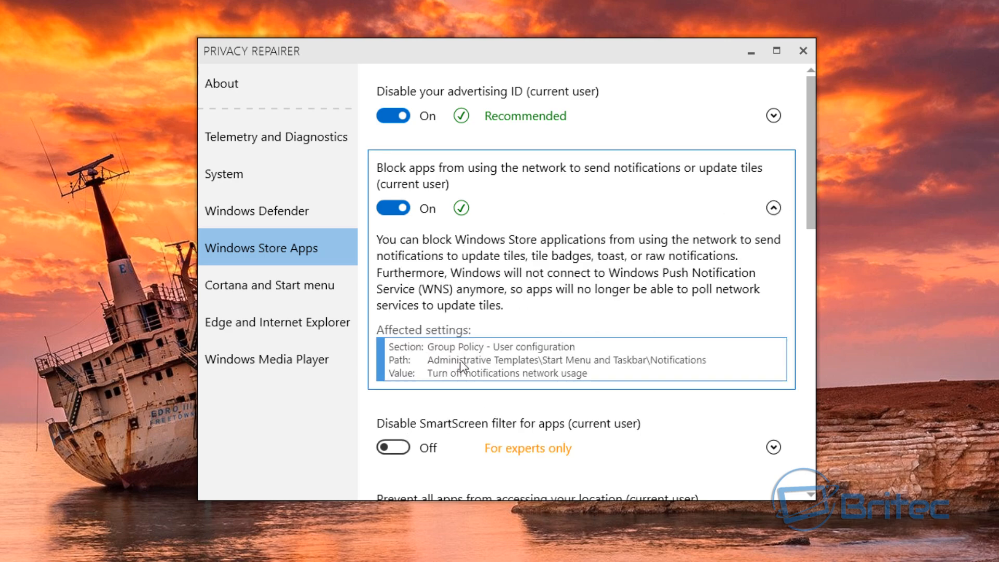
mouse_move(489, 380)
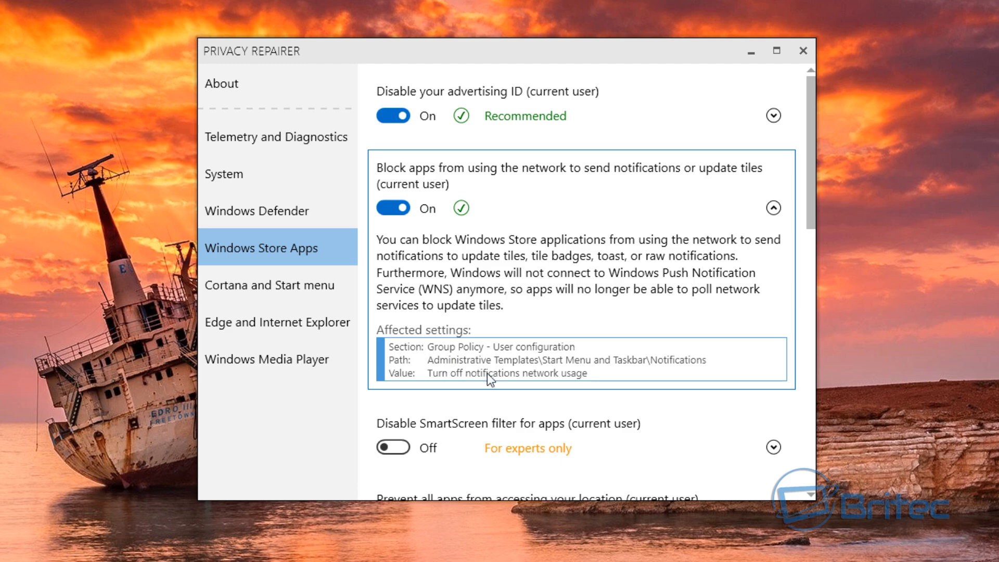
mouse_move(773, 208)
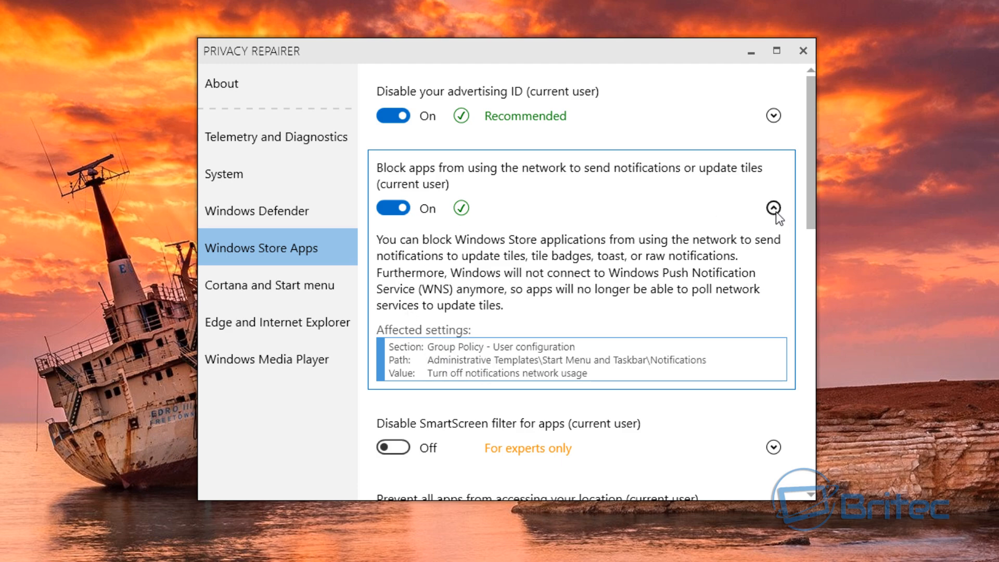
scroll(down, 3)
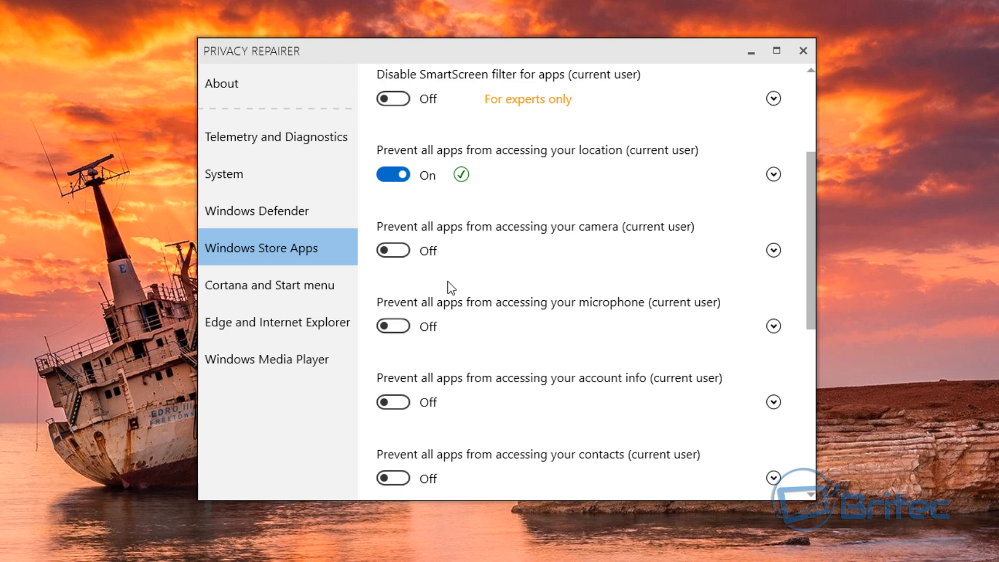
click(394, 250)
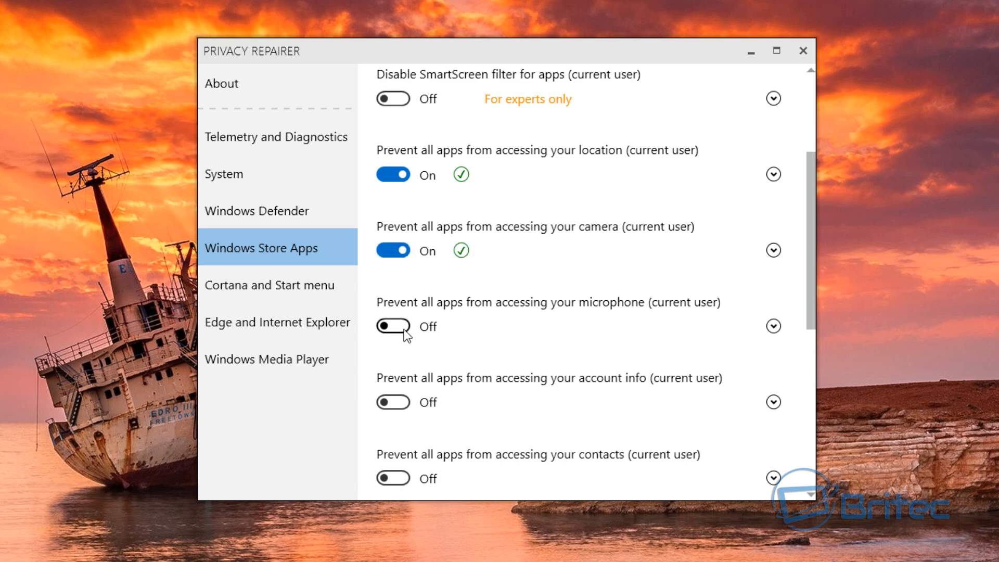
click(393, 326)
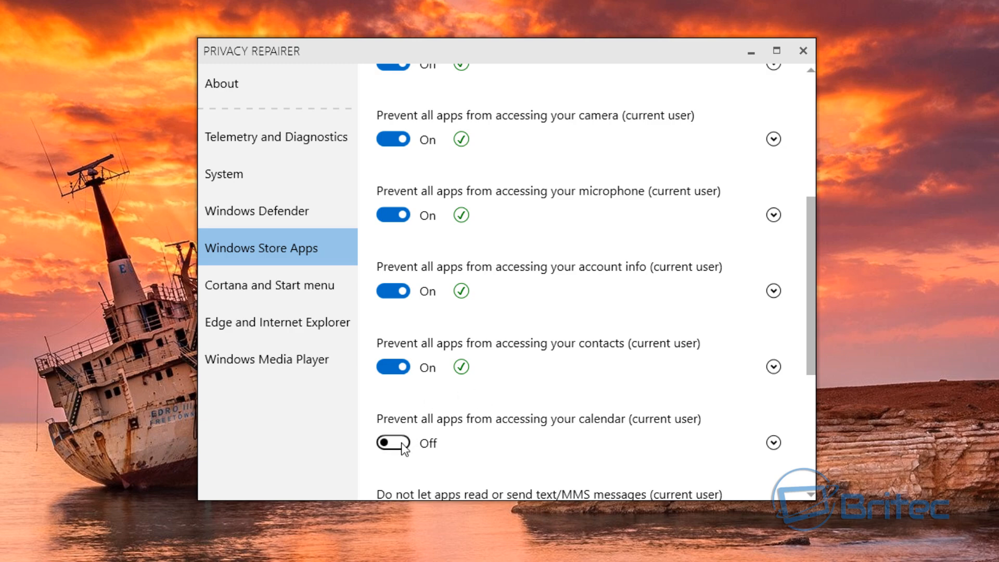
scroll(down, 3)
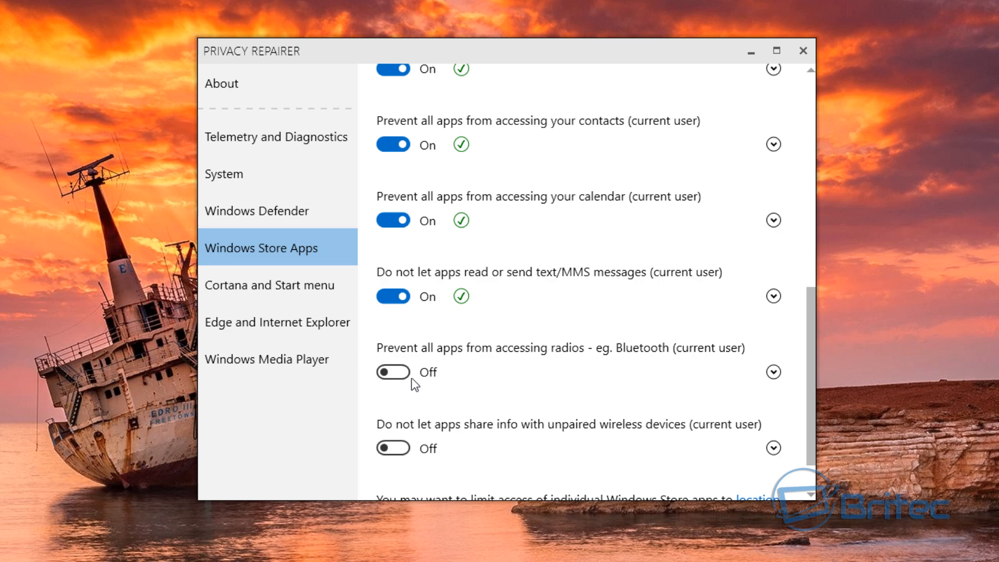
click(393, 371)
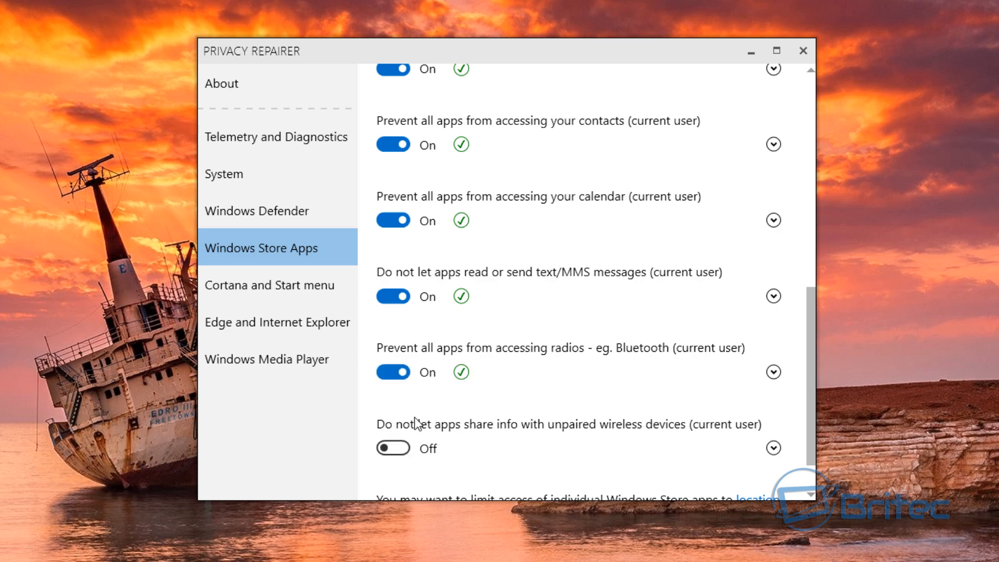
click(271, 284)
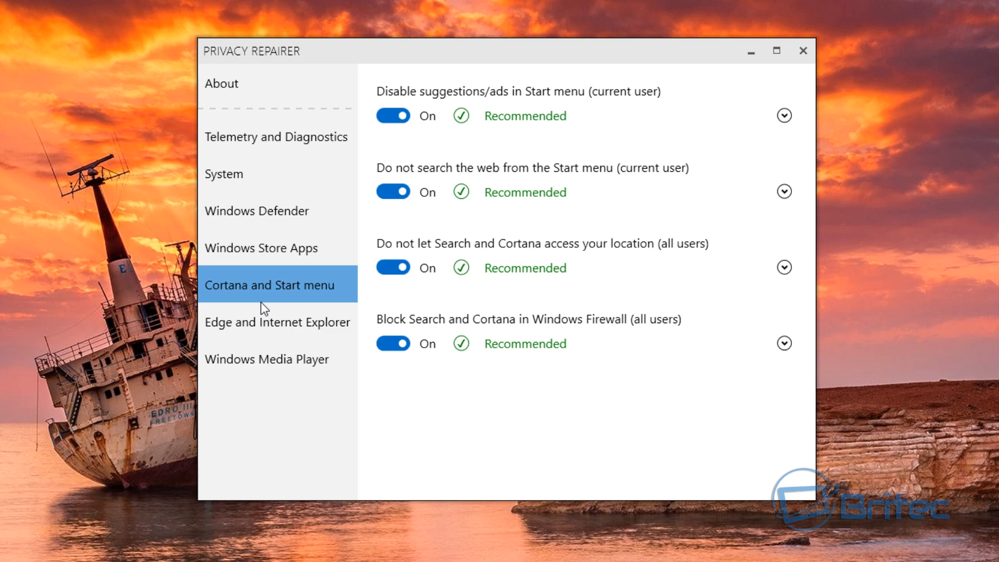
mouse_move(272, 330)
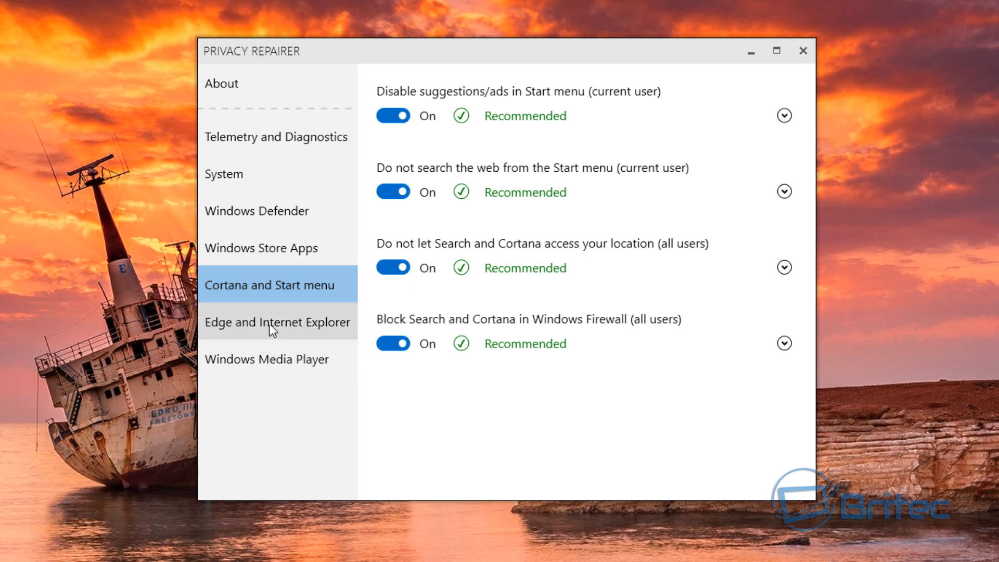
- Review the Edge/IE and Windows Media Player categories, then return to Telemetry and Diagnostics
click(277, 321)
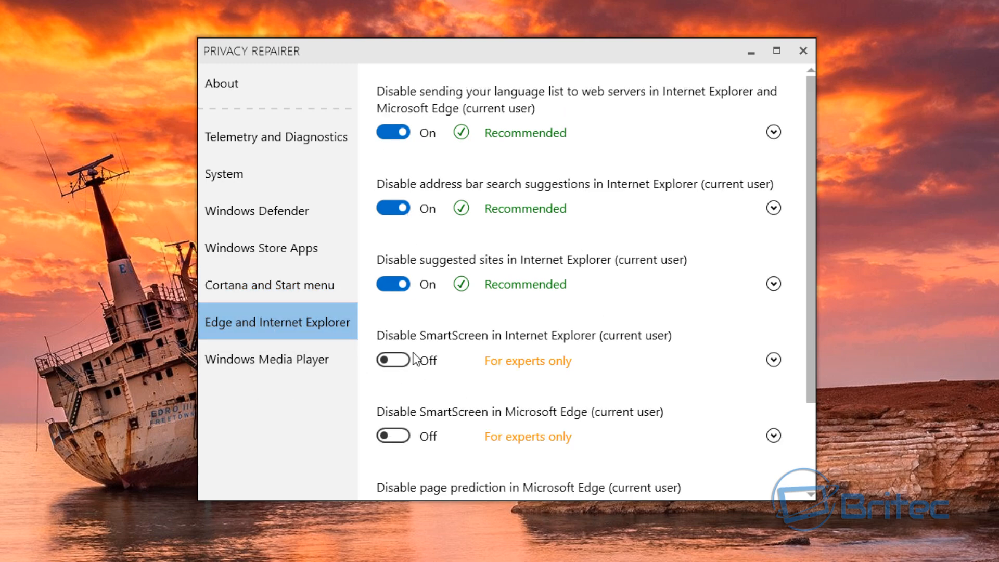
scroll(down, 3)
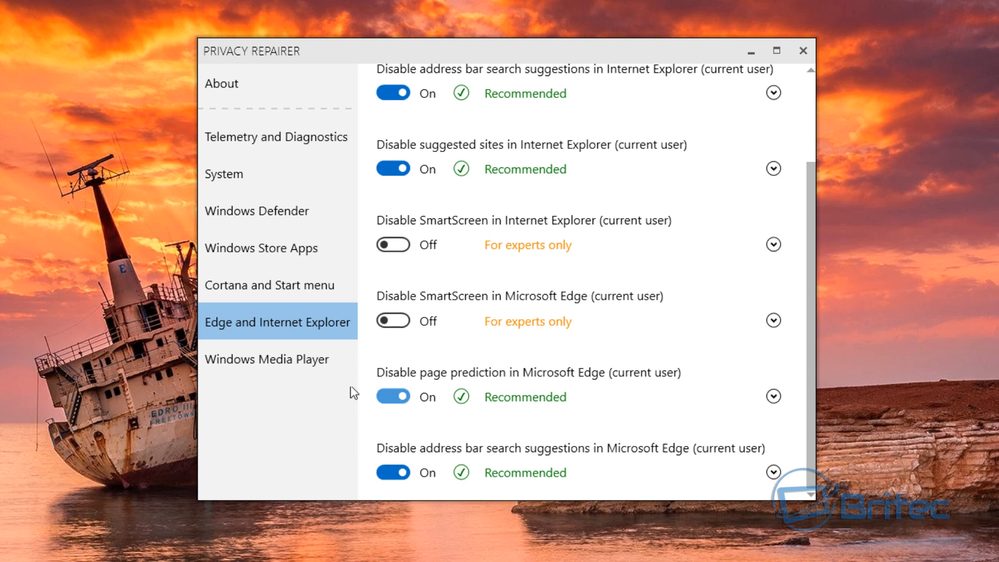
click(266, 359)
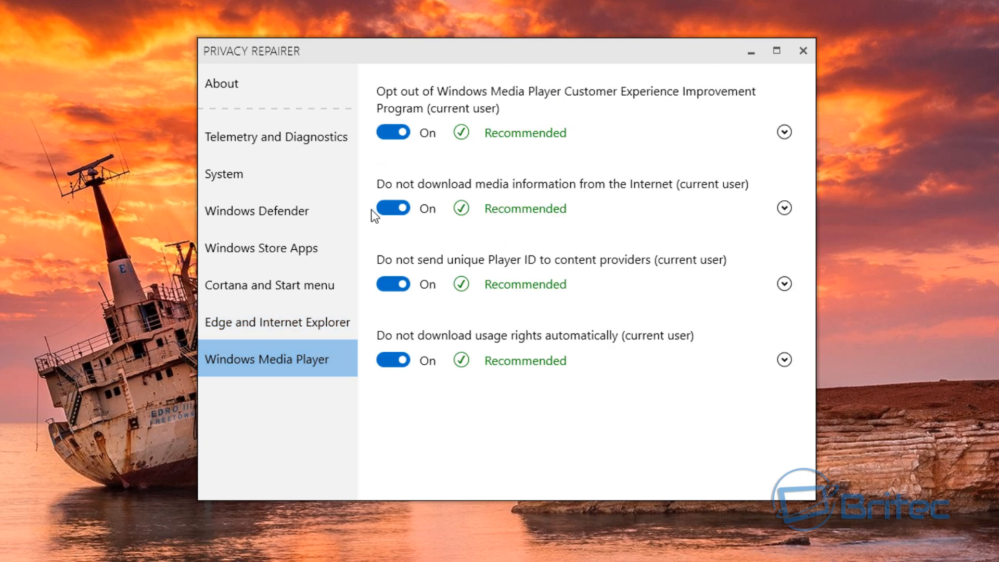
mouse_move(269, 285)
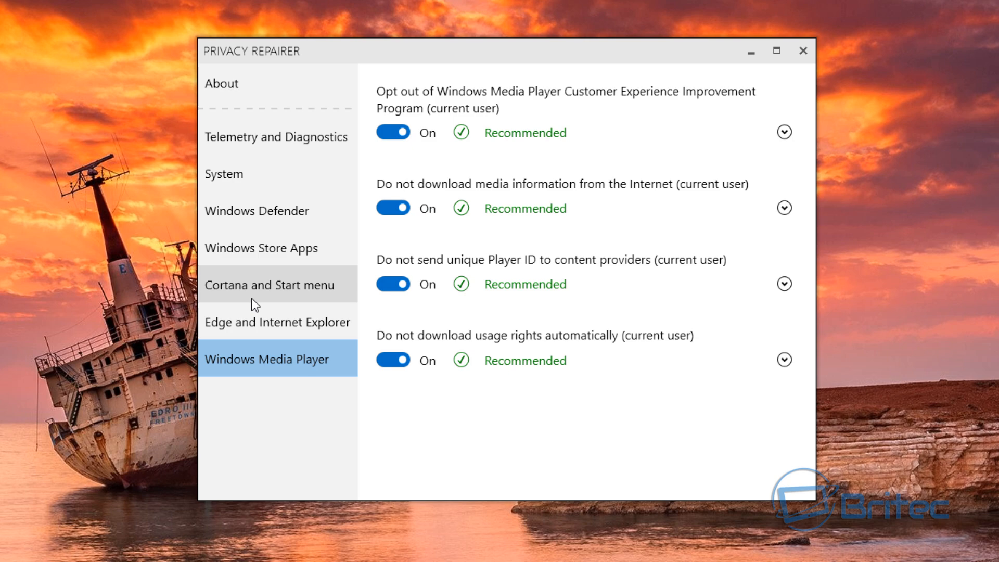
click(276, 136)
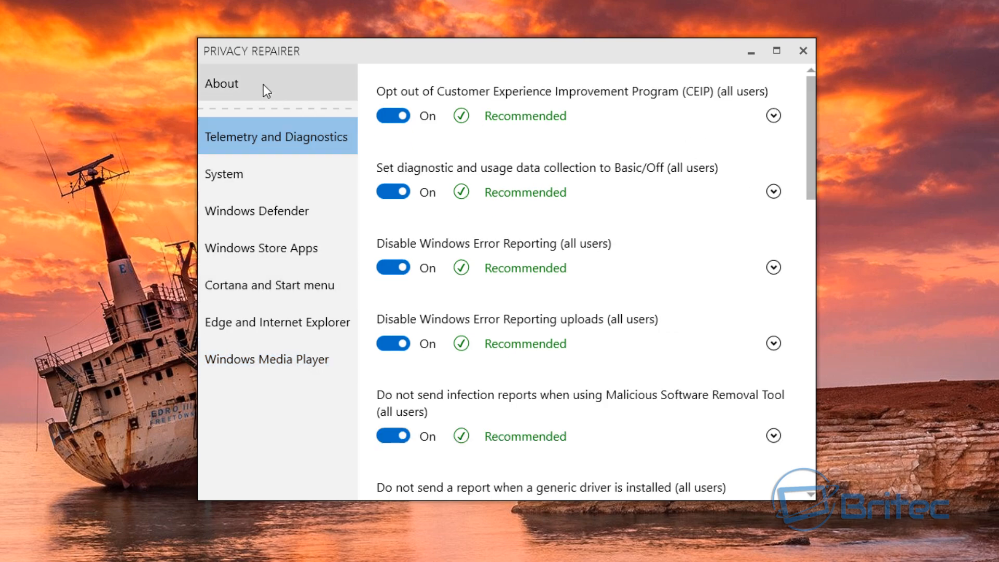
- Check the About page for 41 of 41 recommended and 52 of 58 total options enabled
click(242, 83)
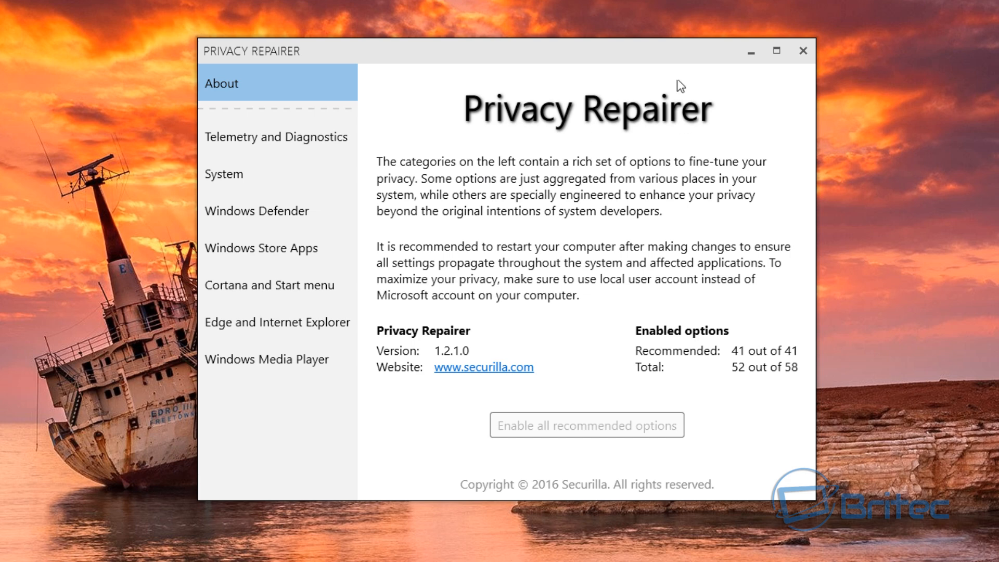
mouse_move(434, 375)
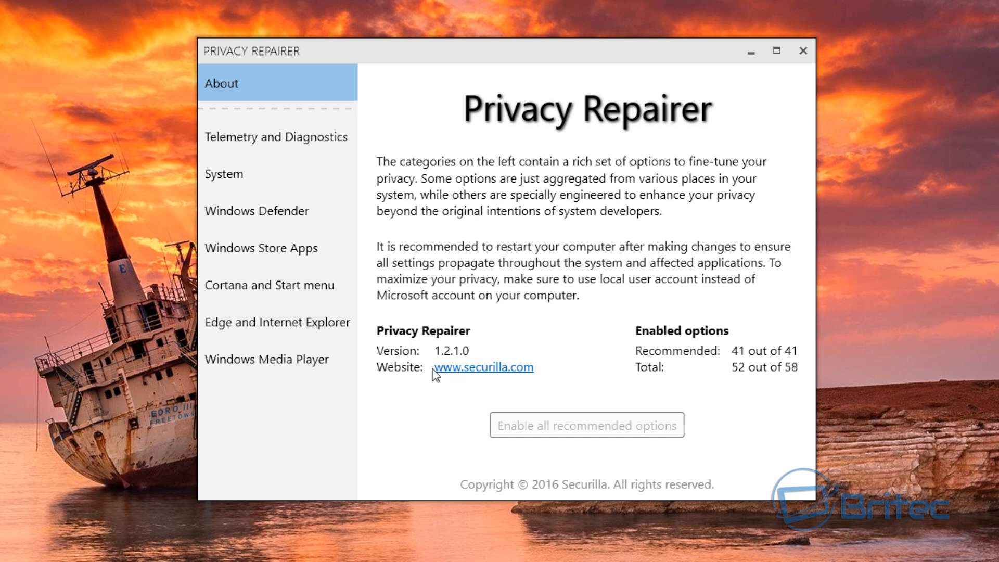
mouse_move(573, 407)
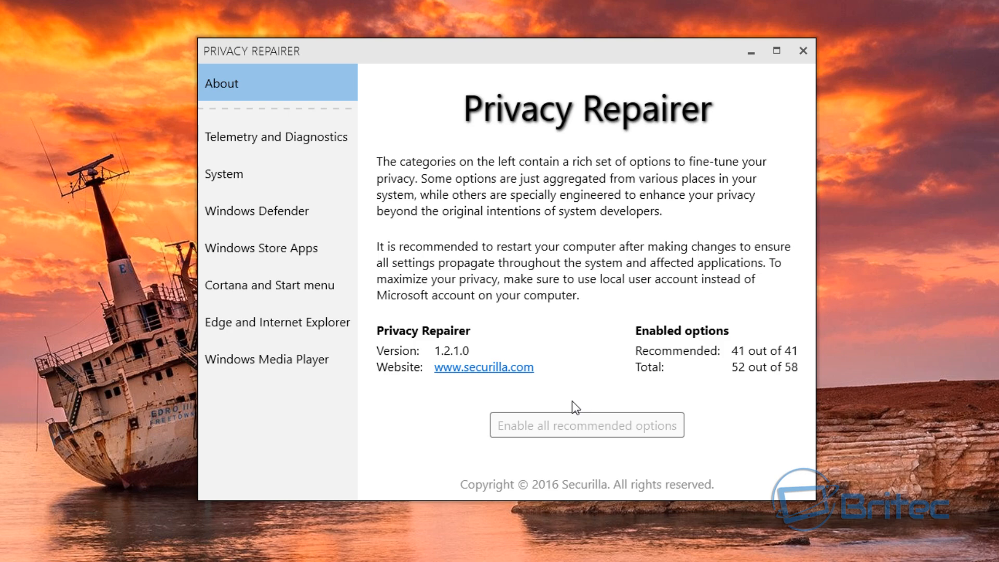
mouse_move(522, 287)
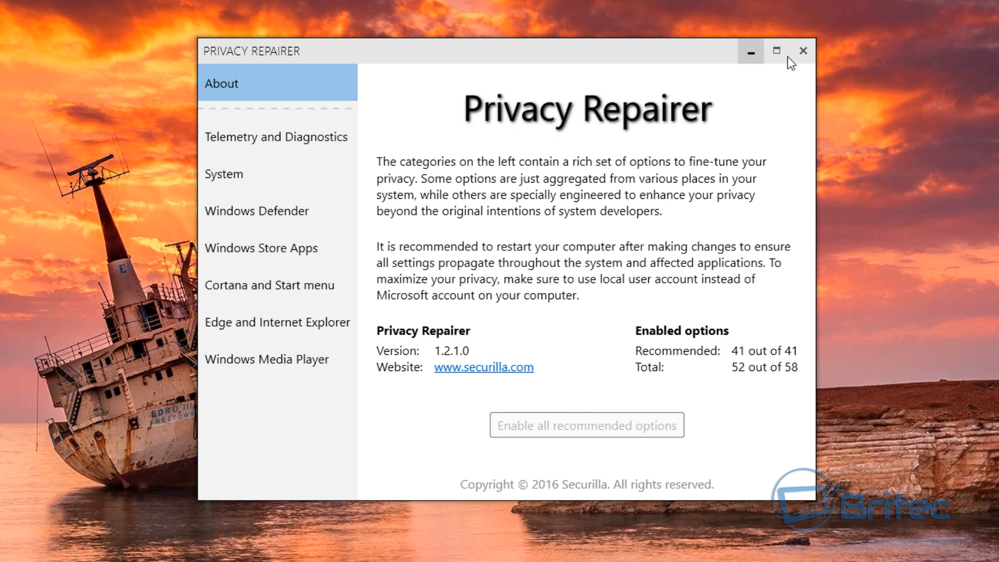
click(802, 51)
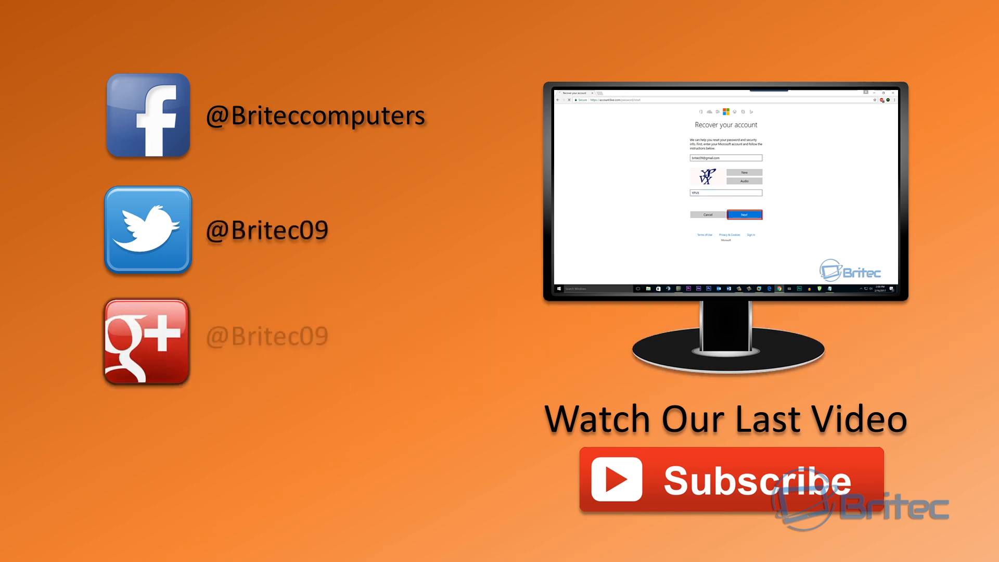
click(744, 214)
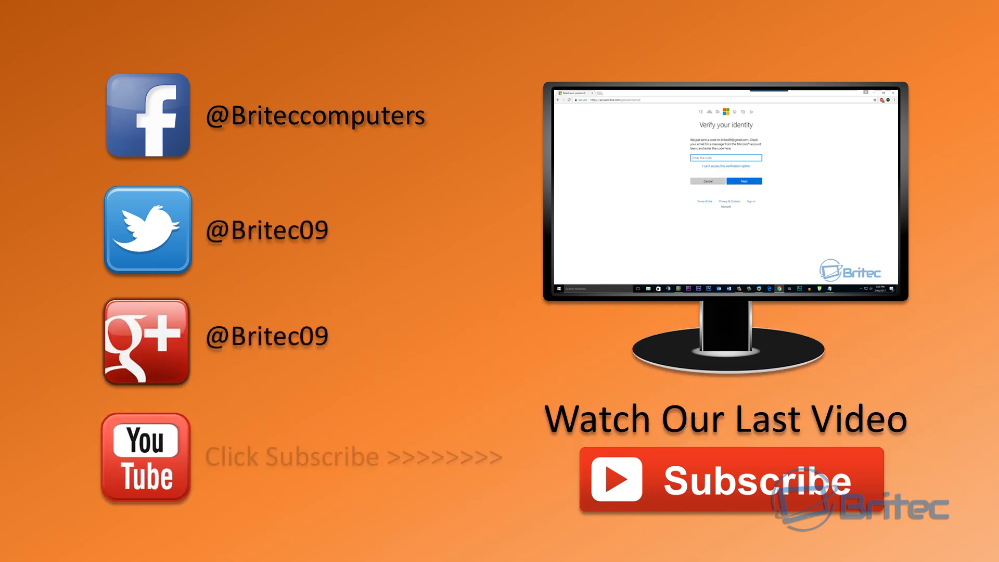